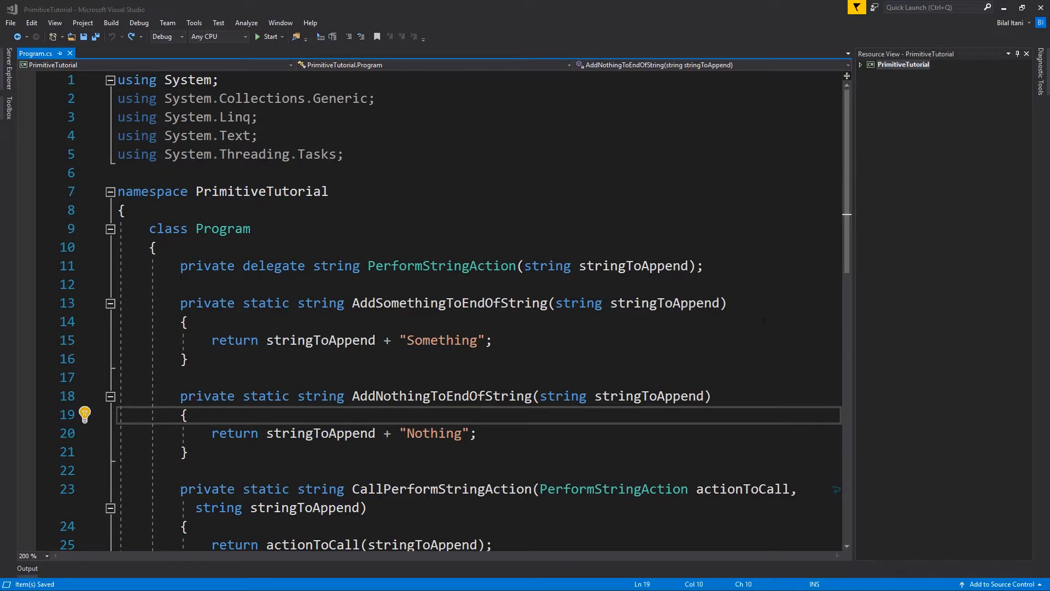
{"action": "mouse_move", "coordinate": [461, 5]}
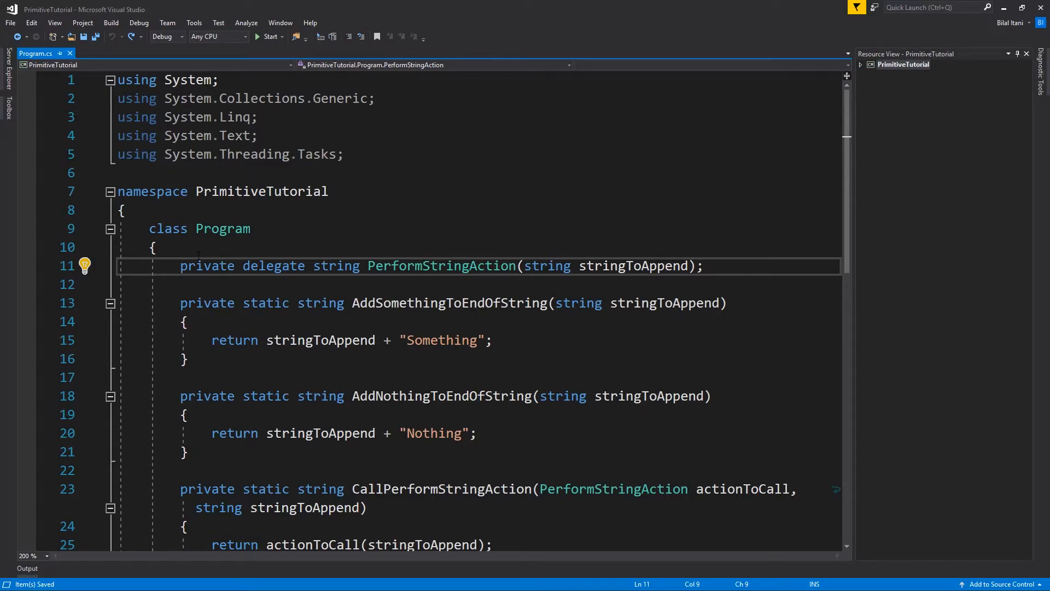
- Scroll through Program.cs after removing the delegate code, leaving only Main with Console.ReadKey()
{"action": "scroll", "scroll_direction": "down", "scroll_amount": 3}
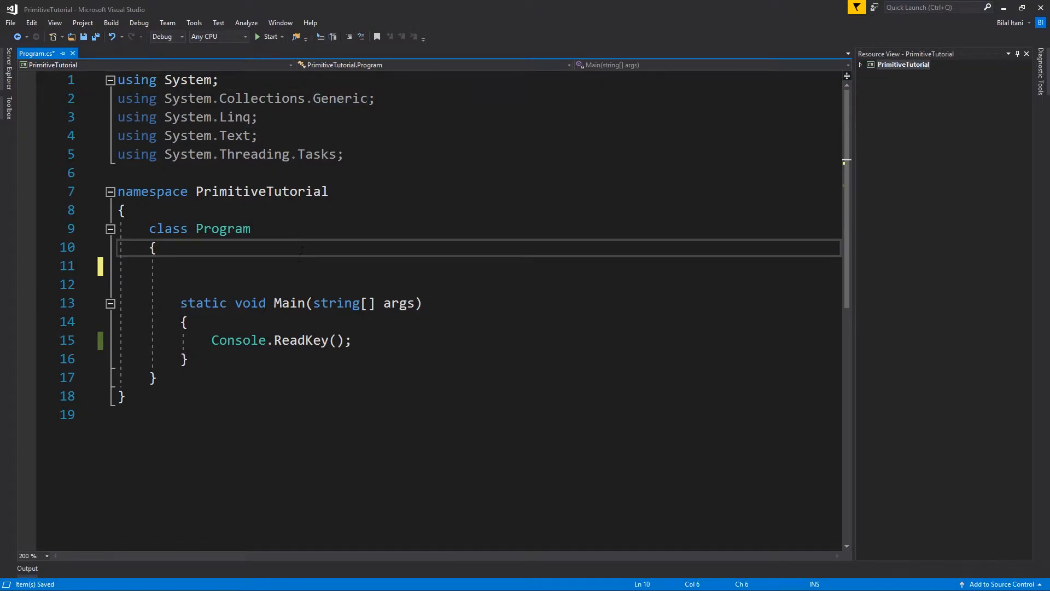
- Declare the field 'private static List<int> numbers;' above Main
{"action": "type", "text": "private satt"}
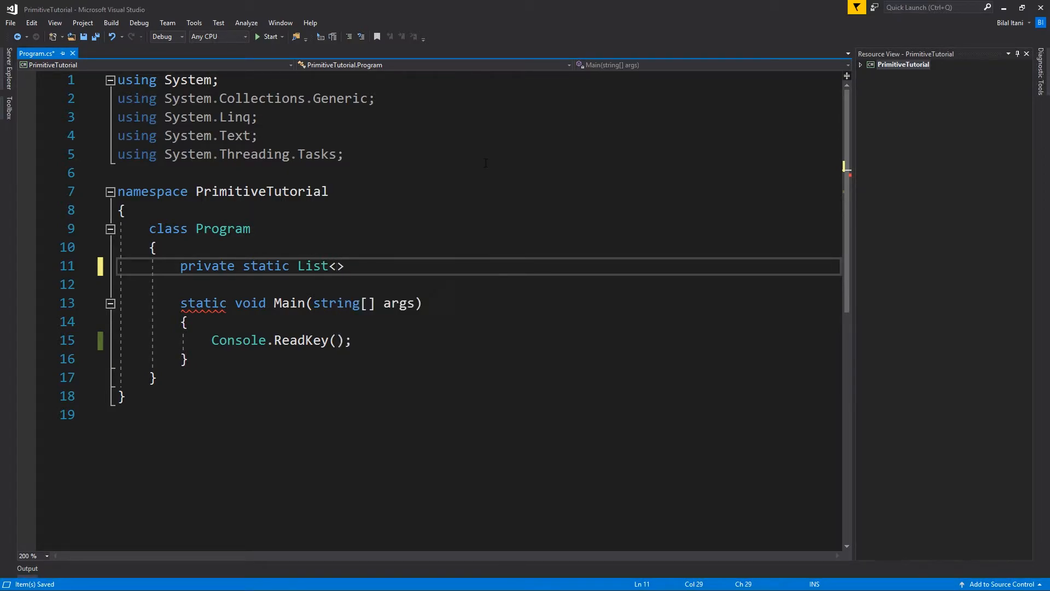
{"action": "type", "text": "int"}
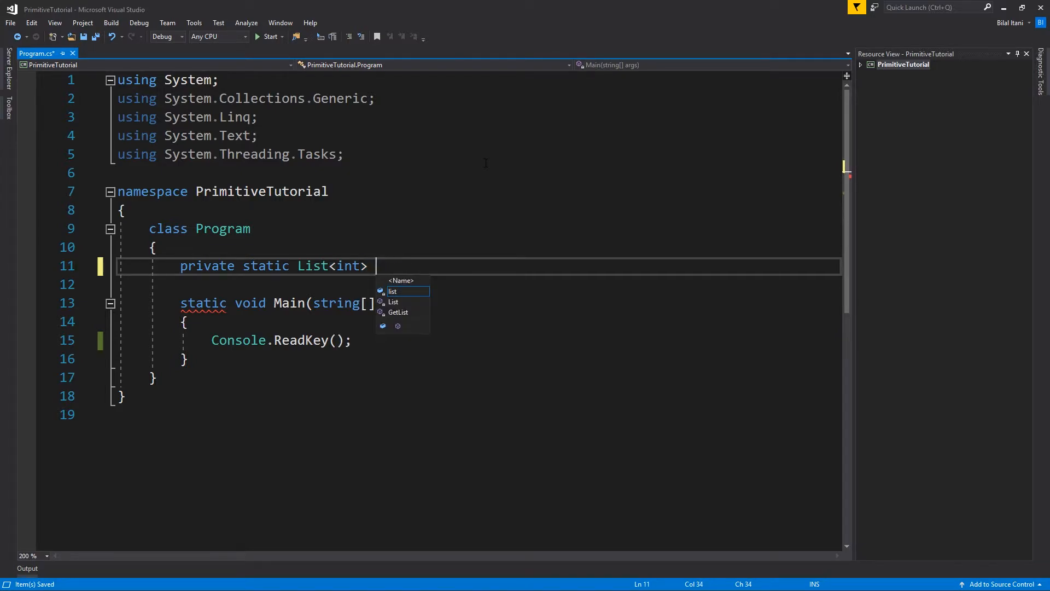
{"action": "type", "text": "numbers;"}
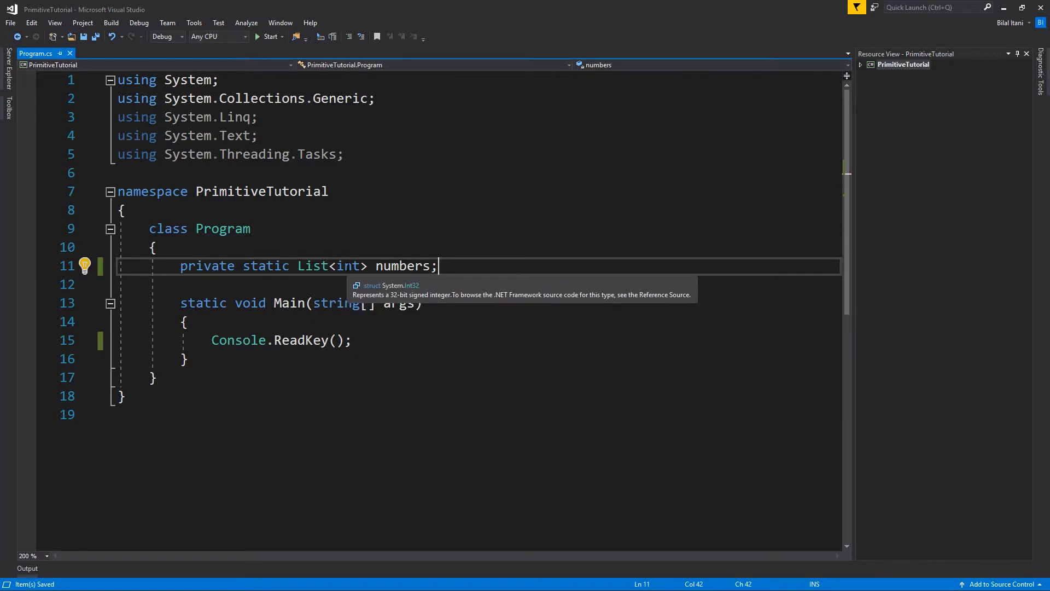
- Write a temporary GetComponent<RigidBody> example, then select and delete it
{"action": "double_click", "coordinate": [347, 265]}
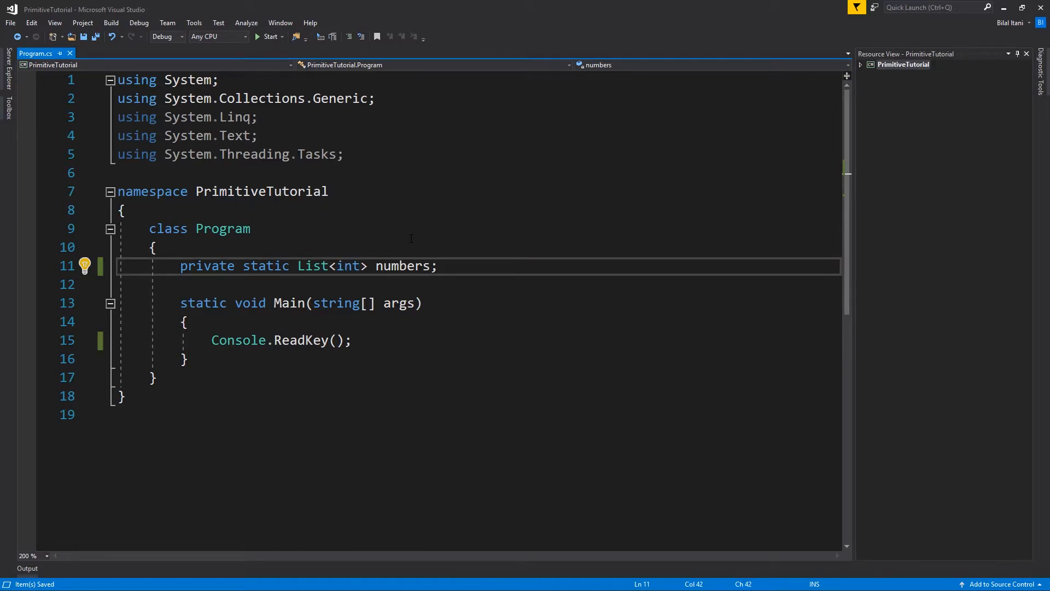
{"action": "type", "text": "GetCompon"}
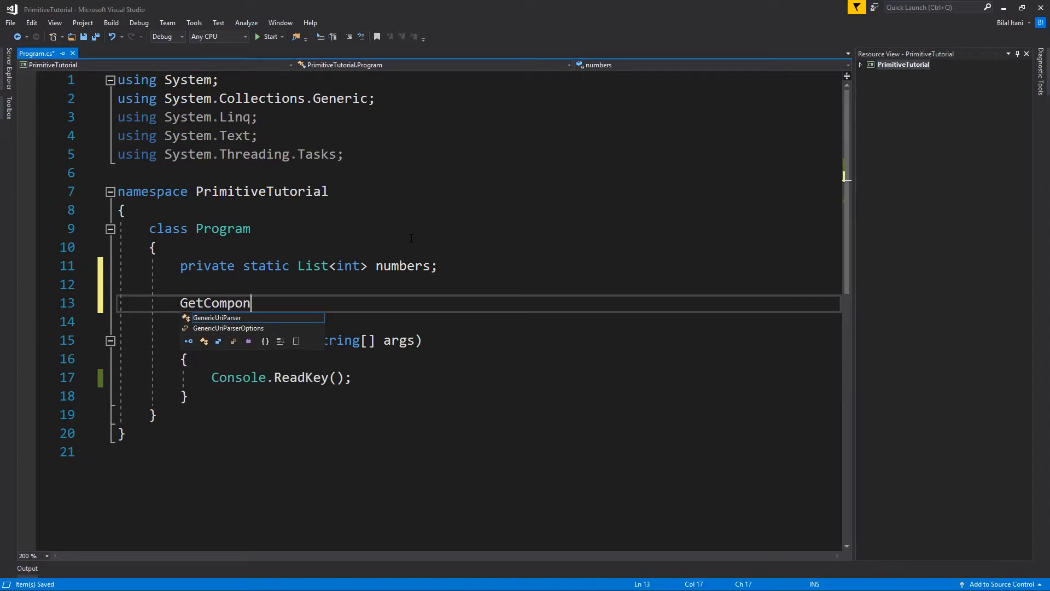
{"action": "type", "text": "ent<R>"}
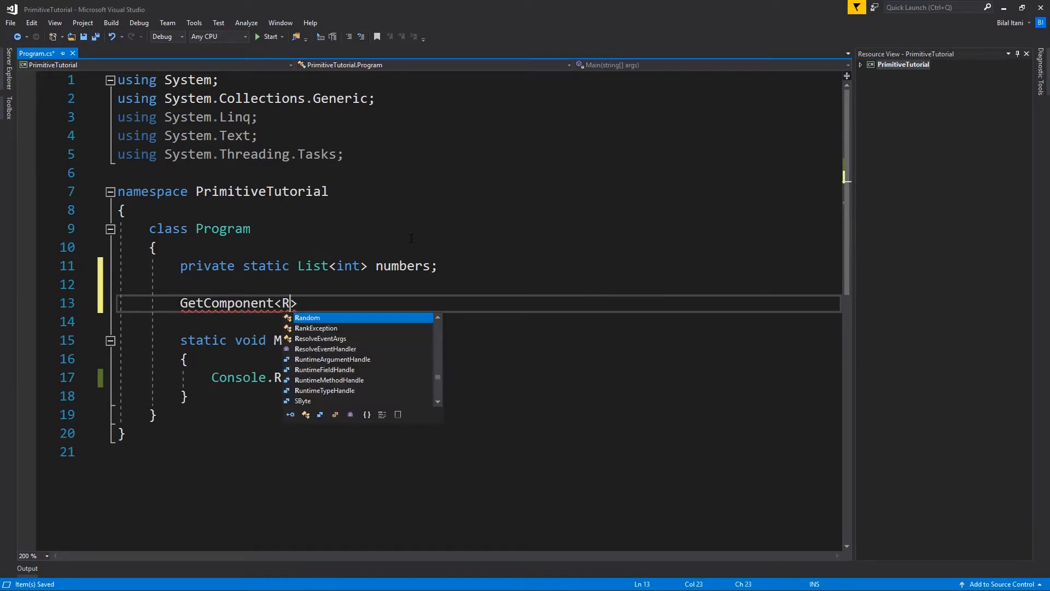
{"action": "type", "text": "igidBody>"}
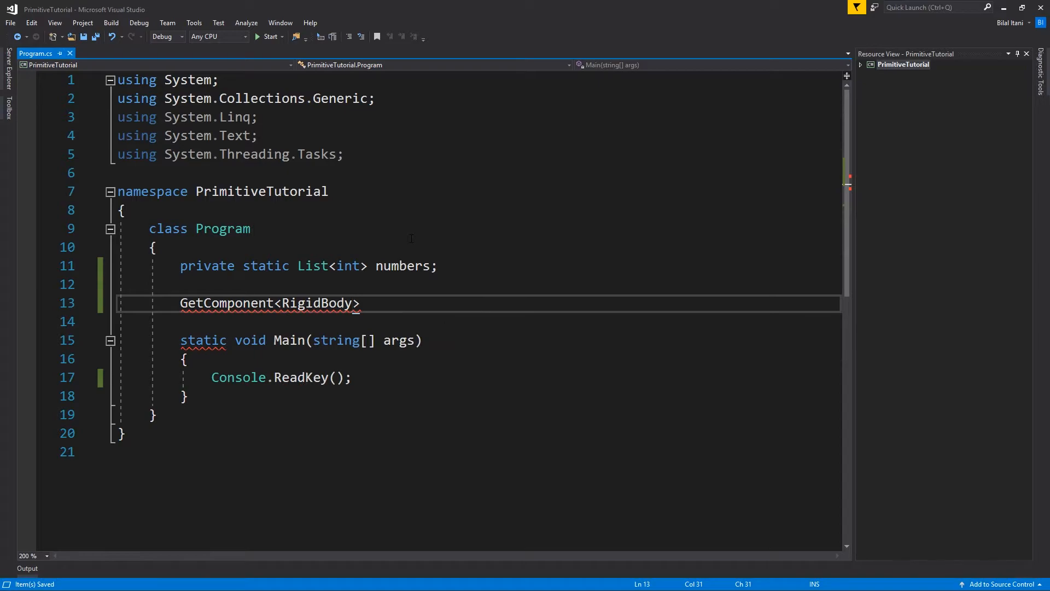
{"action": "double_click", "coordinate": [316, 303]}
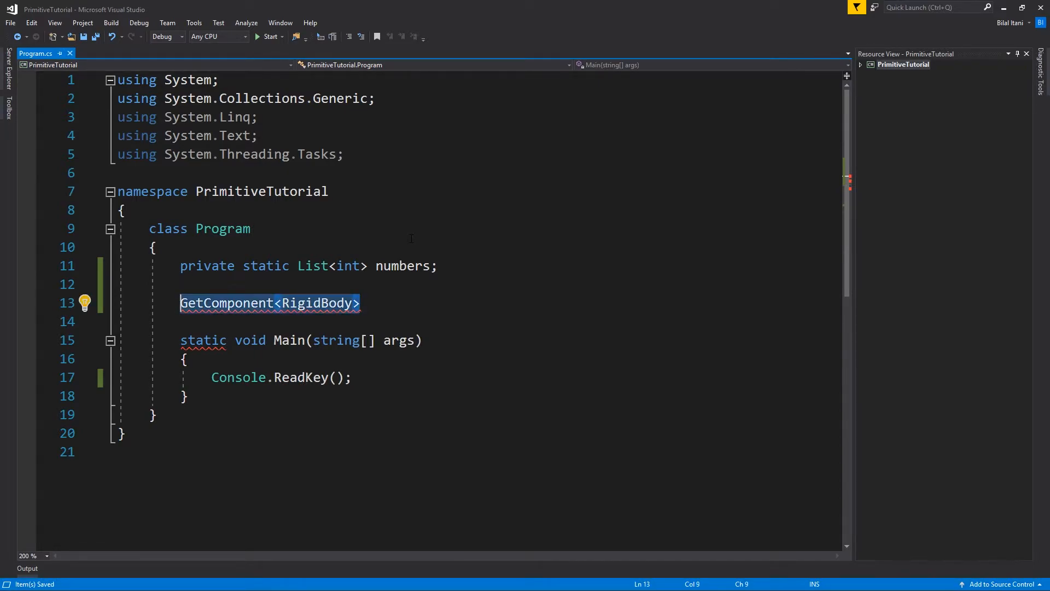
{"action": "key", "text": "Delete"}
{"action": "type", "text": "public"}
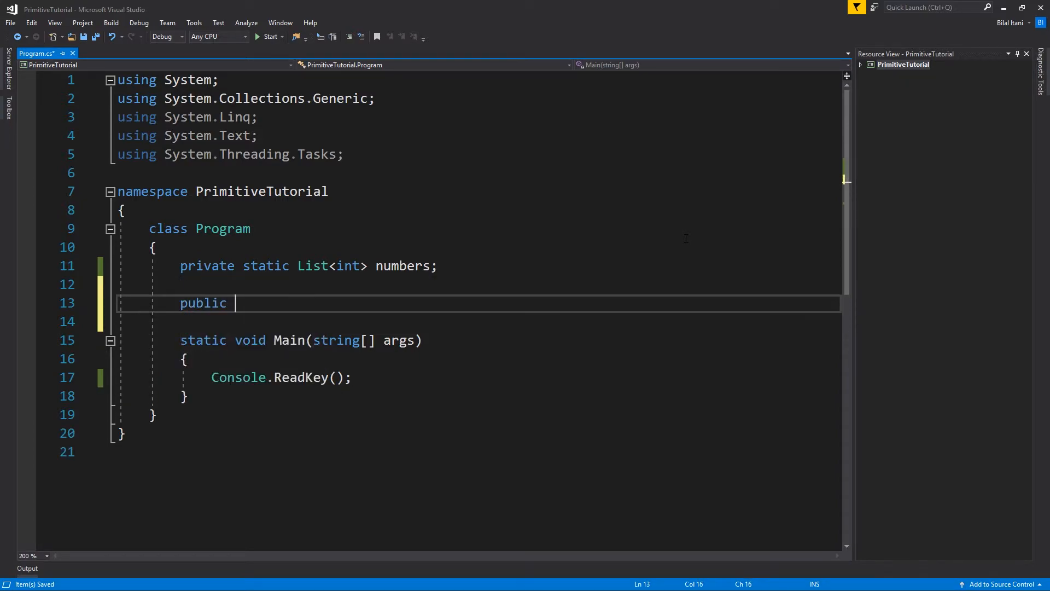
- Write 'public static void PrintEverythingInList<G>(G list)' with an empty body, replacing IList with G
{"action": "type", "text": "static"}
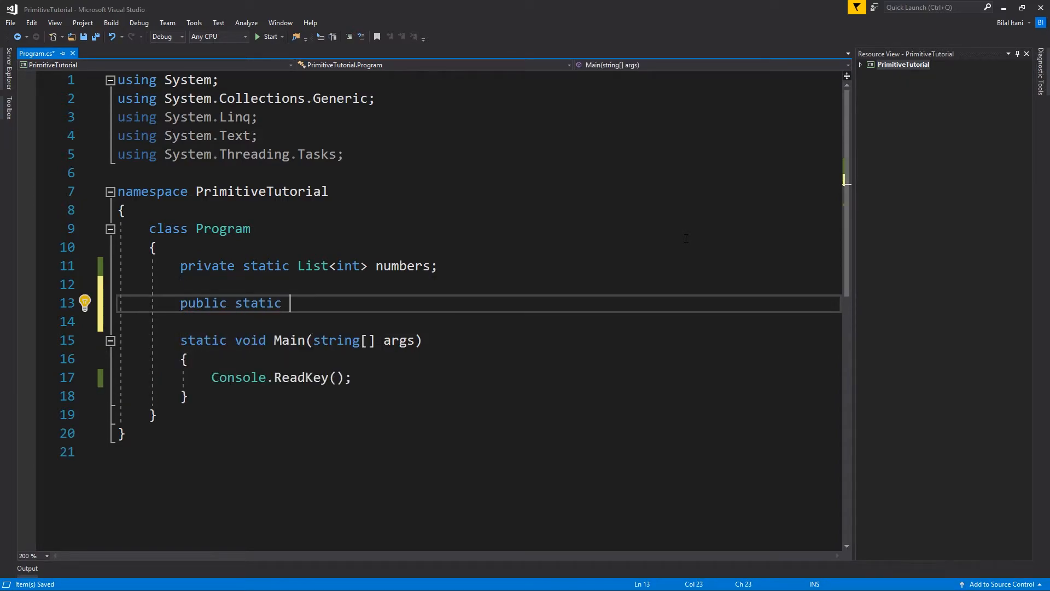
{"action": "type", "text": "void PrintEver"}
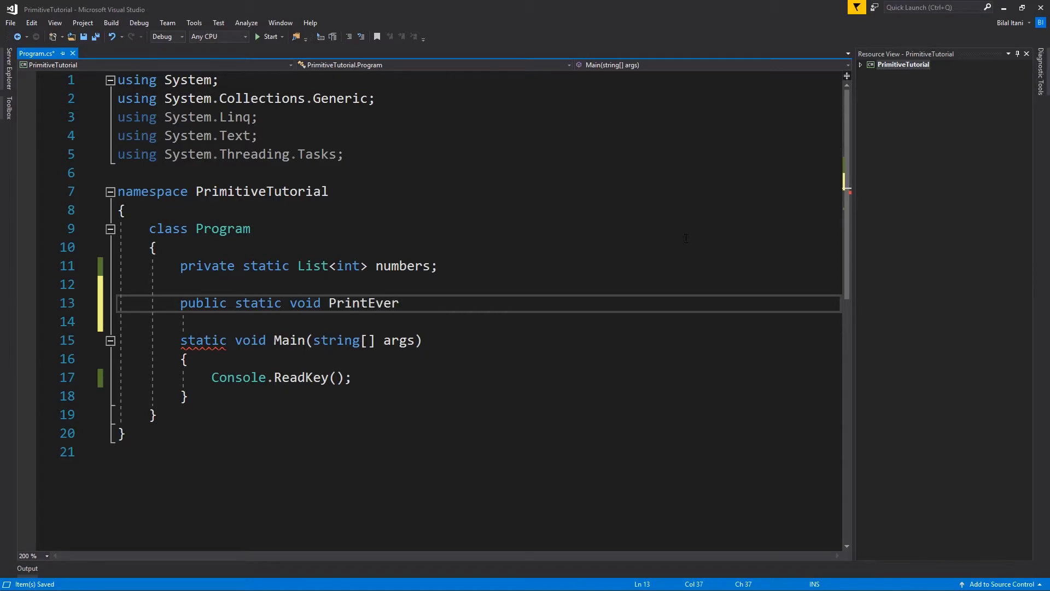
{"action": "type", "text": "ythingInList"}
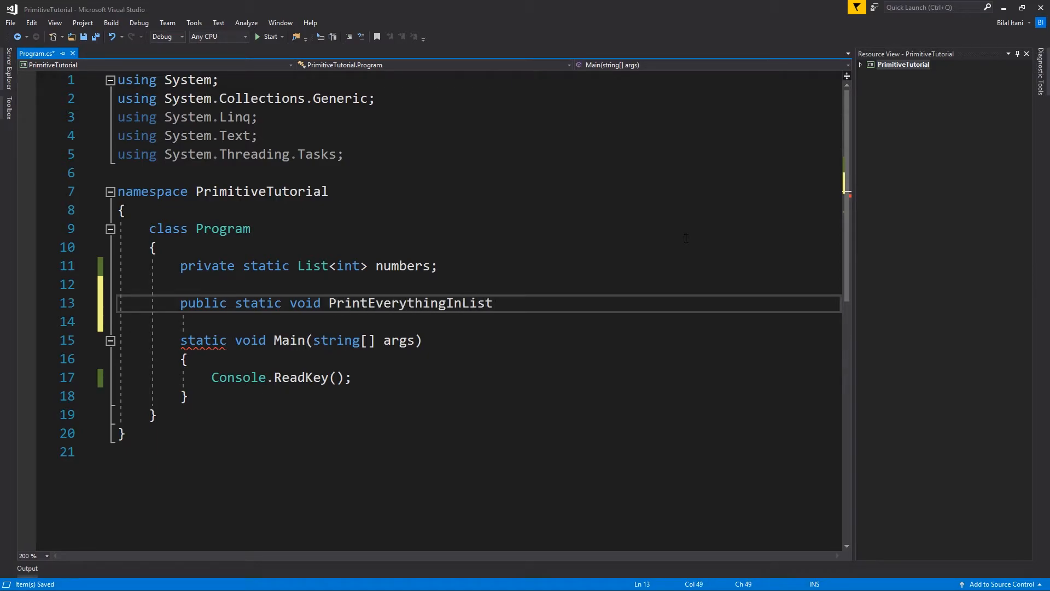
{"action": "type", "text": "()"}
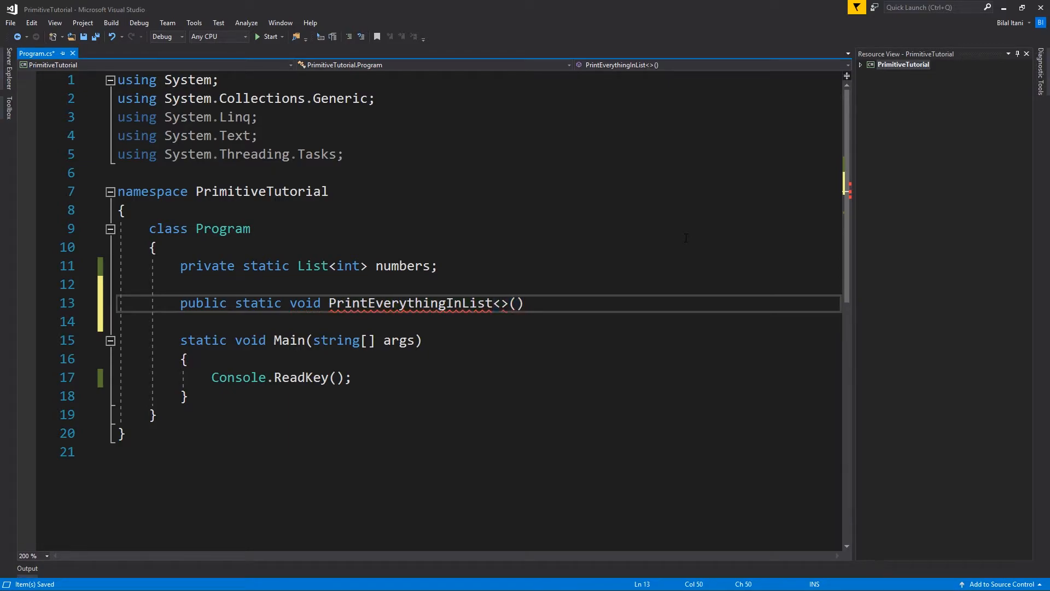
{"action": "type", "text": "ILI"}
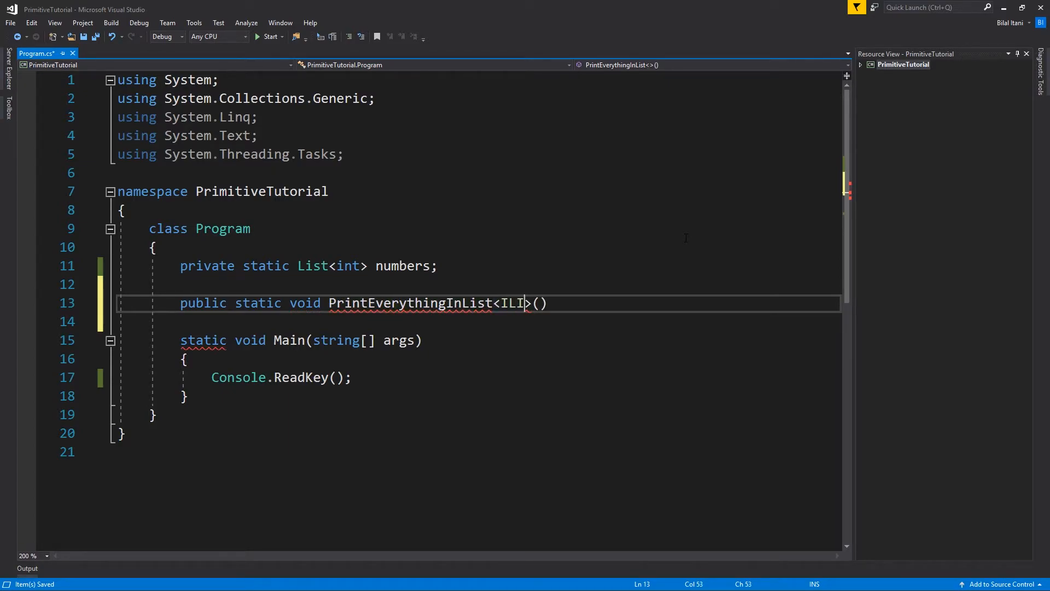
{"action": "type", "text": "st"}
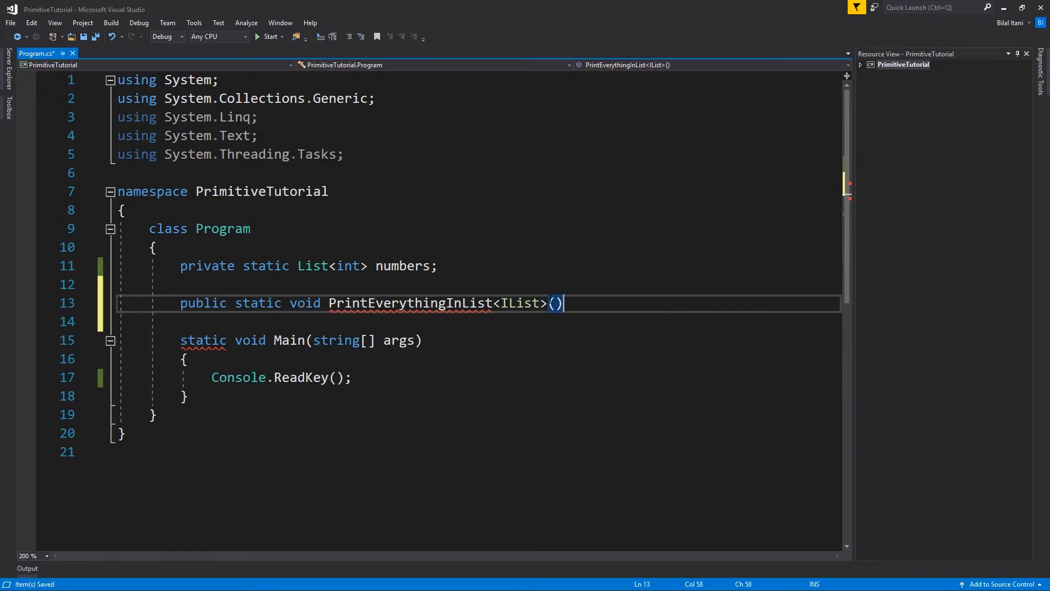
{"action": "double_click", "coordinate": [520, 303]}
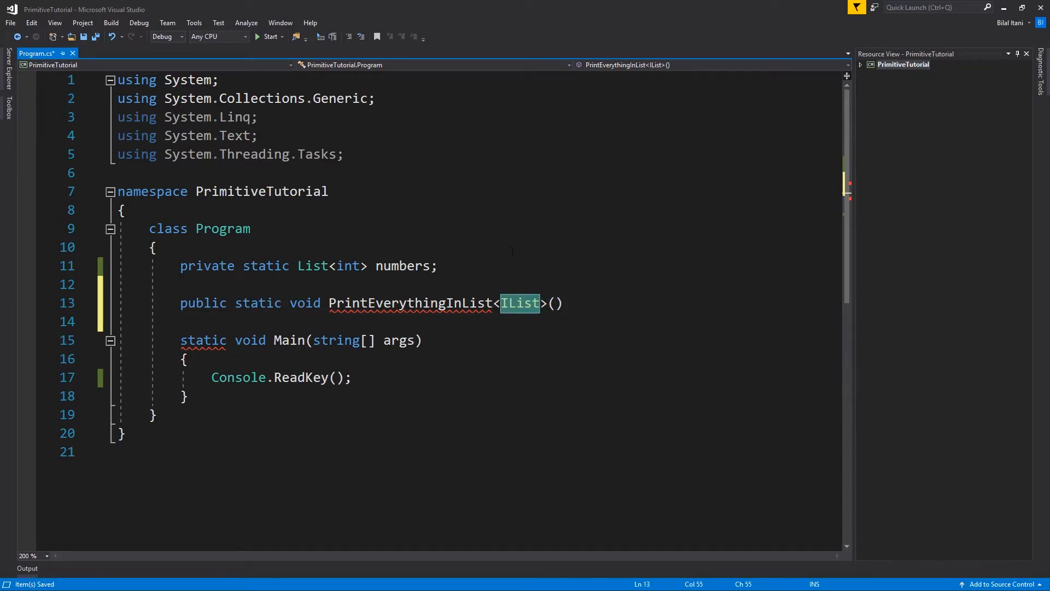
{"action": "type", "text": "G>(G l"}
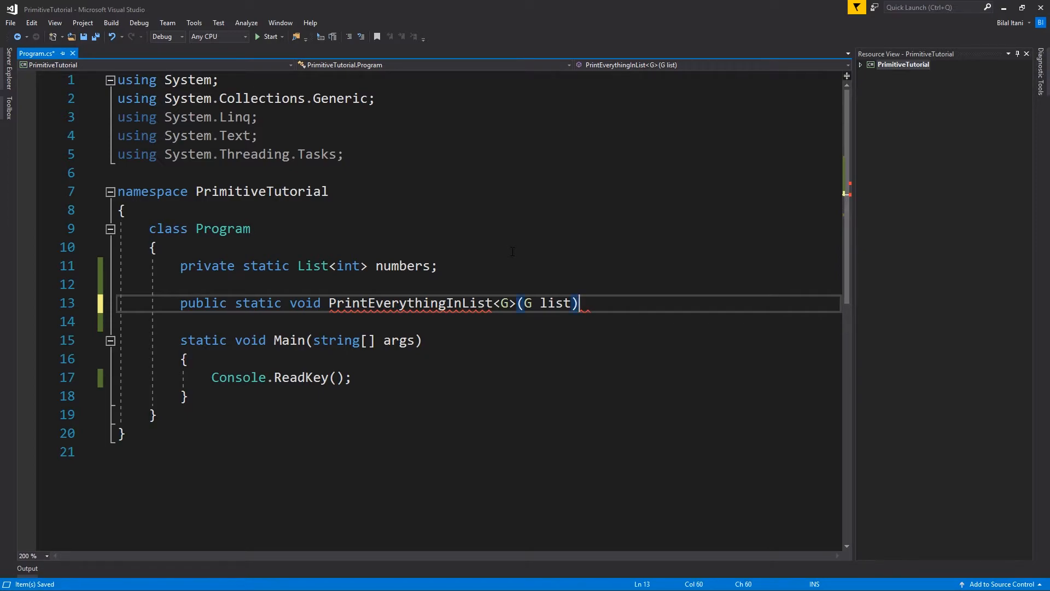
{"action": "key", "text": "Enter"}
{"action": "type", "text": "{"}
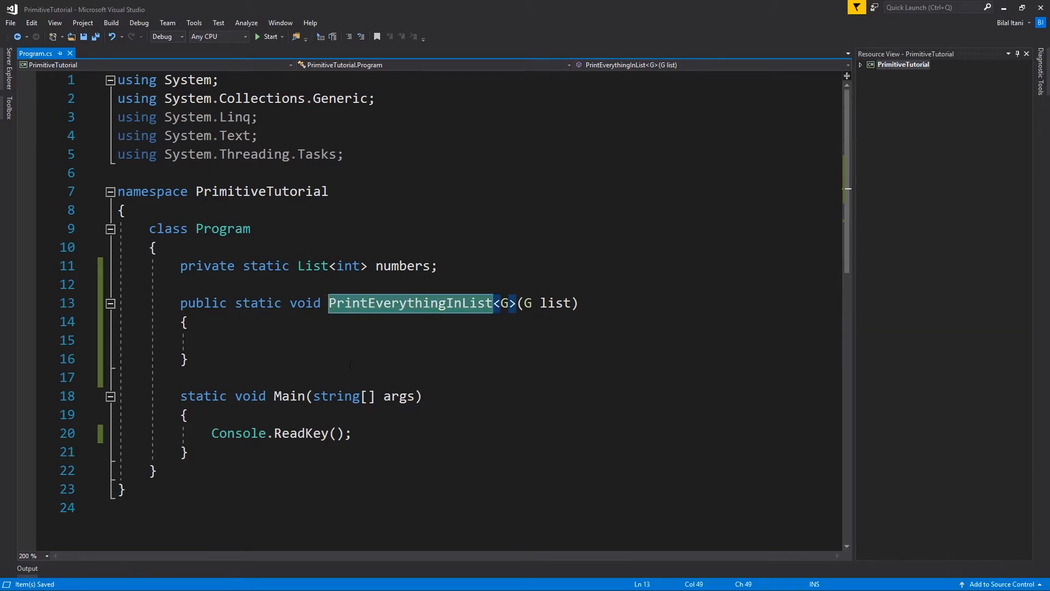
- Begin a call to PrintEverythingInList inside Main
{"action": "type", "text": "PrintEverythingInList"}
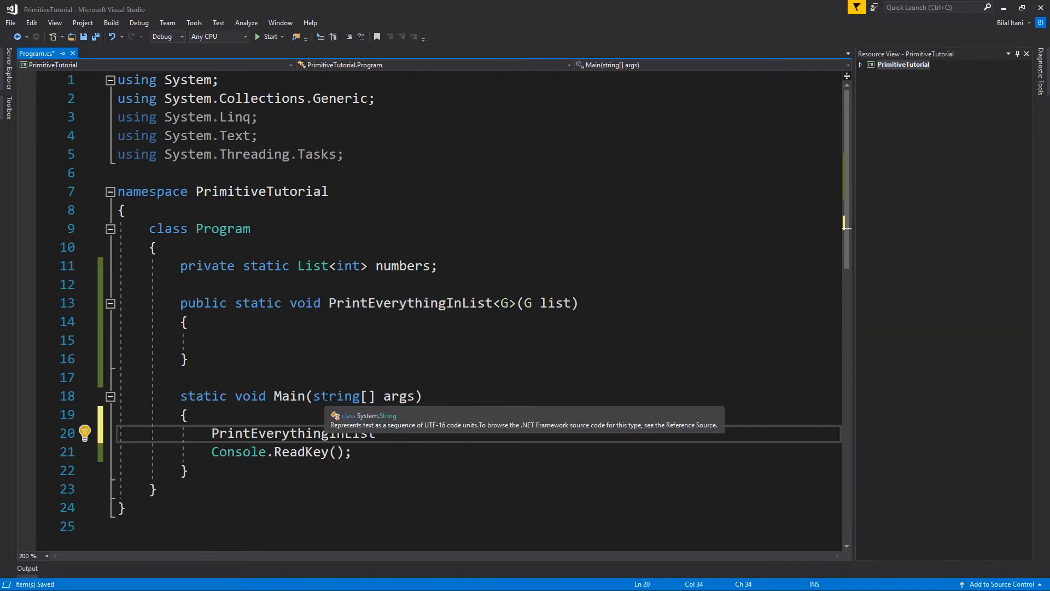
- Complete the call as PrintEverythingInList(numbers); and start typing in the empty method body
{"action": "type", "text": "( numbers)"}
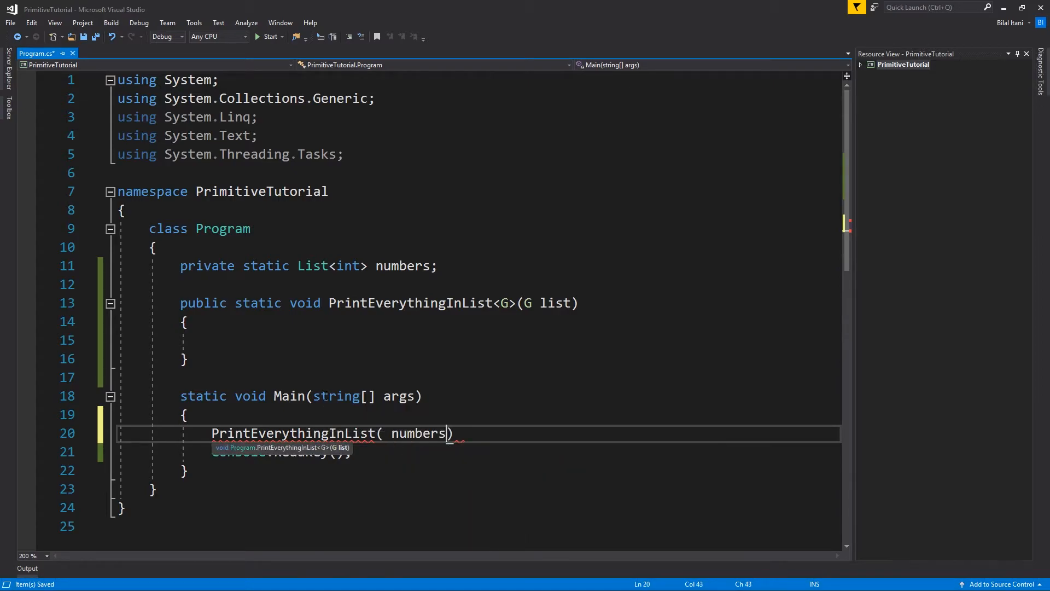
{"action": "type", "text": ";"}
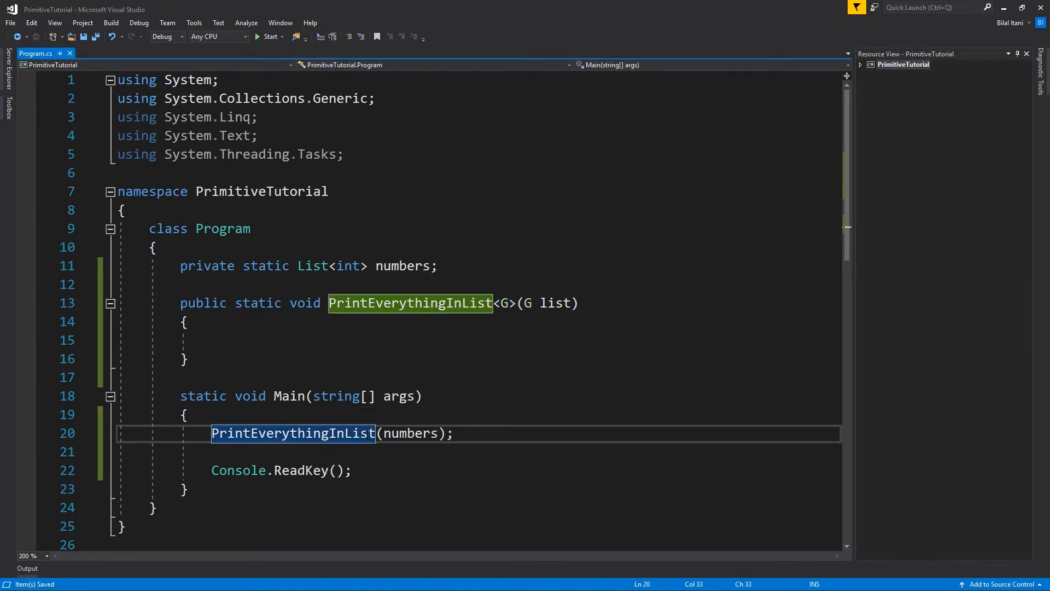
{"action": "left_click", "coordinate": [312, 266]}
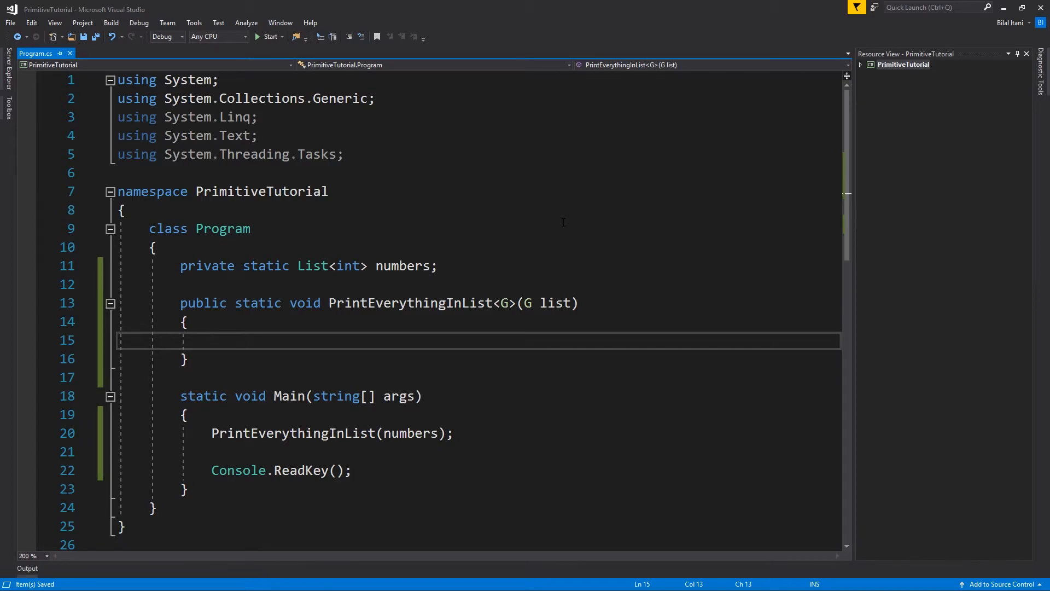
{"action": "type", "text": "for (int i=0; i"}
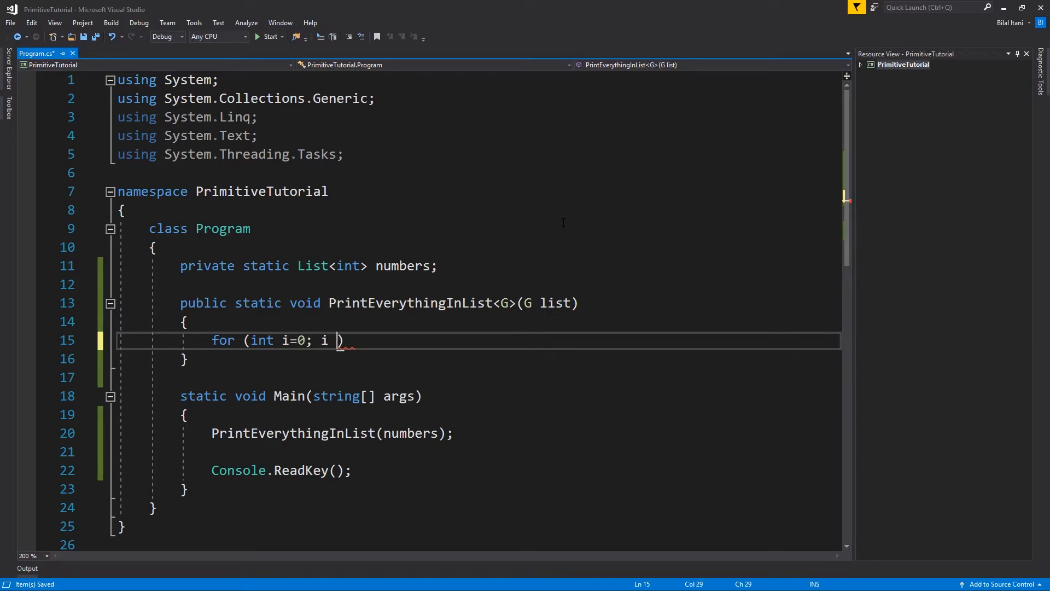
- Extend the for loop header to 'for (int i=0; i<list.'
{"action": "type", "text": "<list."}
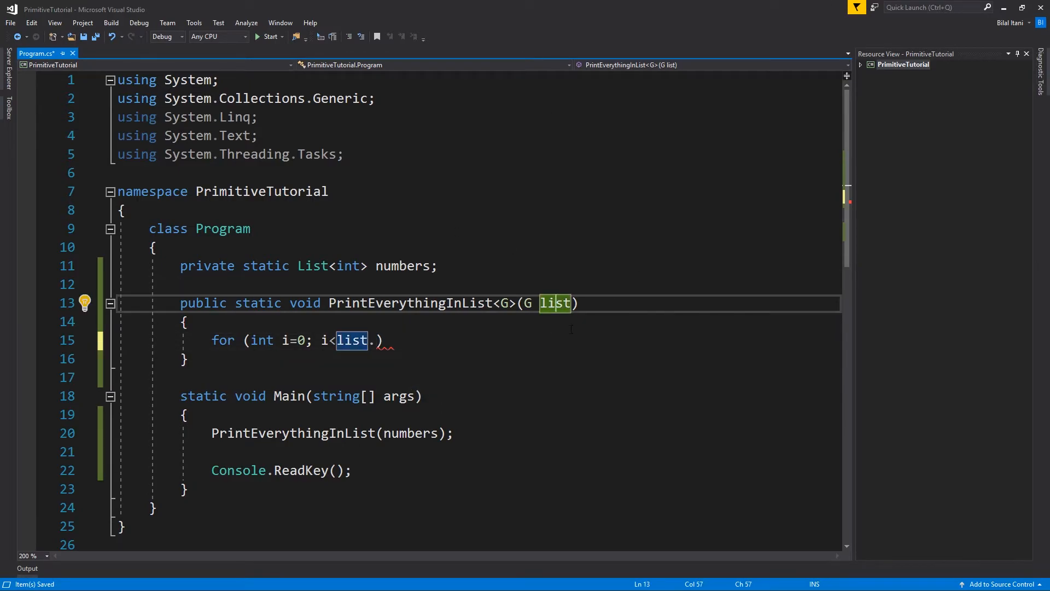
{"action": "mouse_move", "coordinate": [511, 303]}
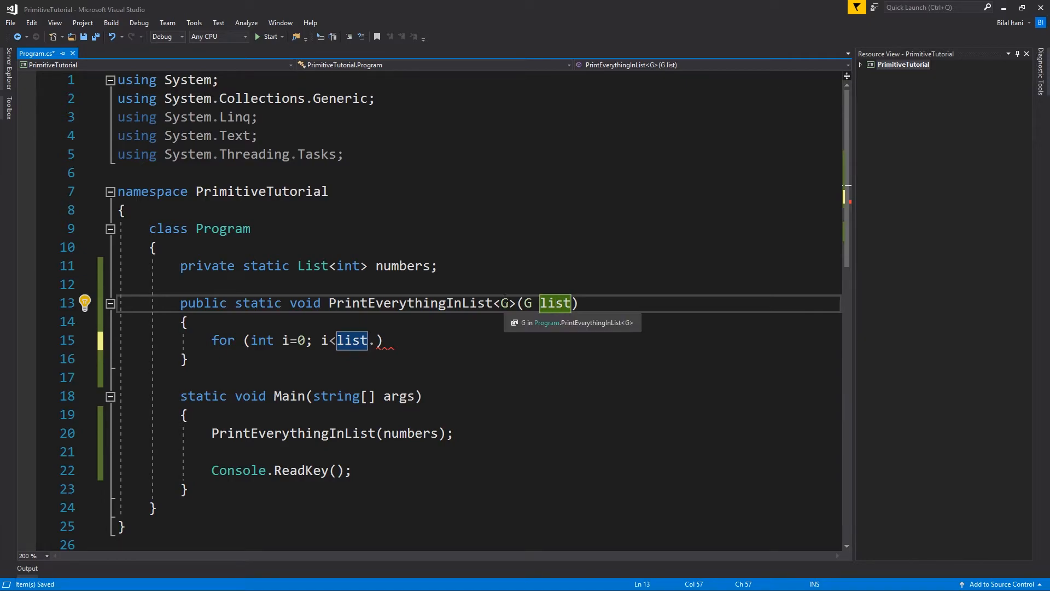
{"action": "mouse_move", "coordinate": [658, 252]}
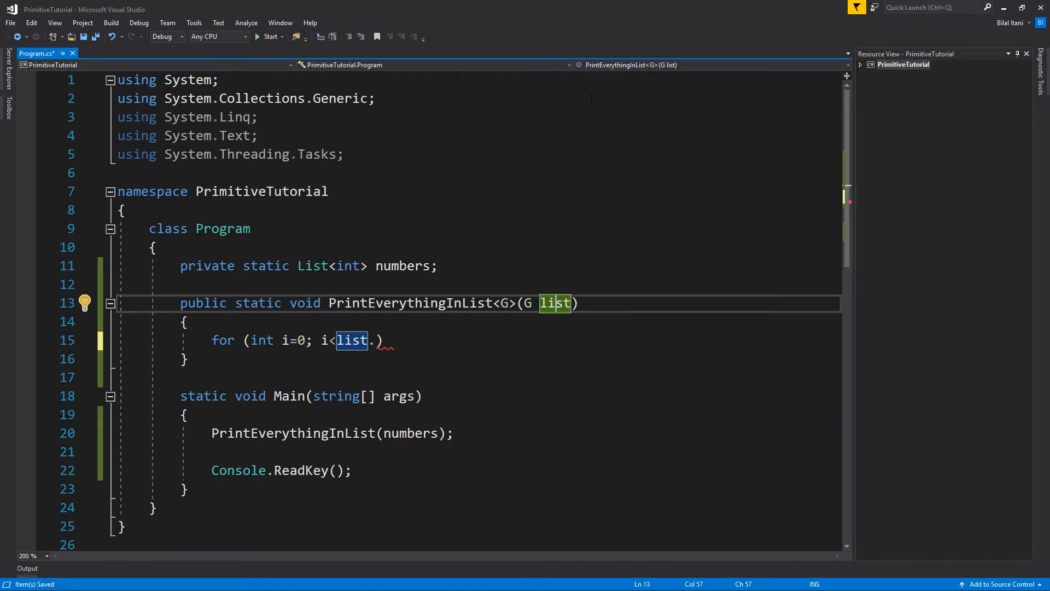
{"action": "mouse_move", "coordinate": [555, 303]}
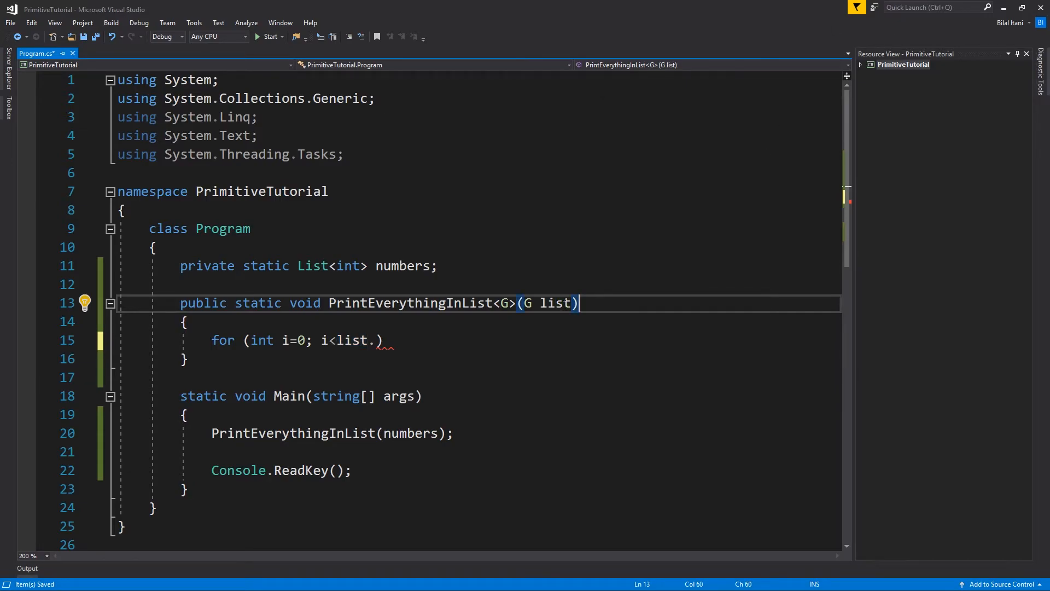
- Add the generic constraint 'where G : IList' to the method signature
{"action": "type", "text": "\" \""}
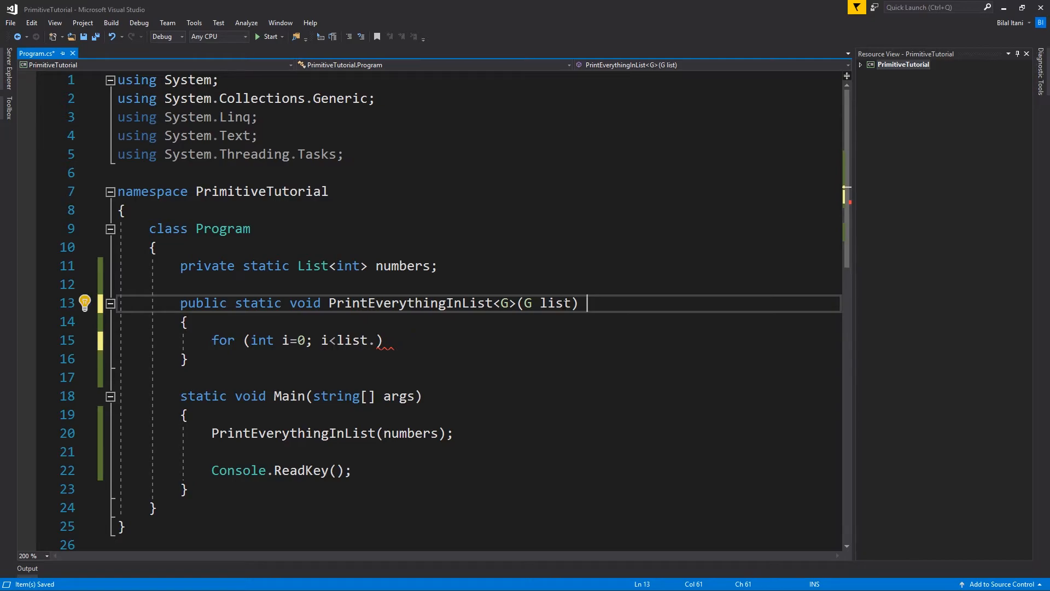
{"action": "type", "text": "where"}
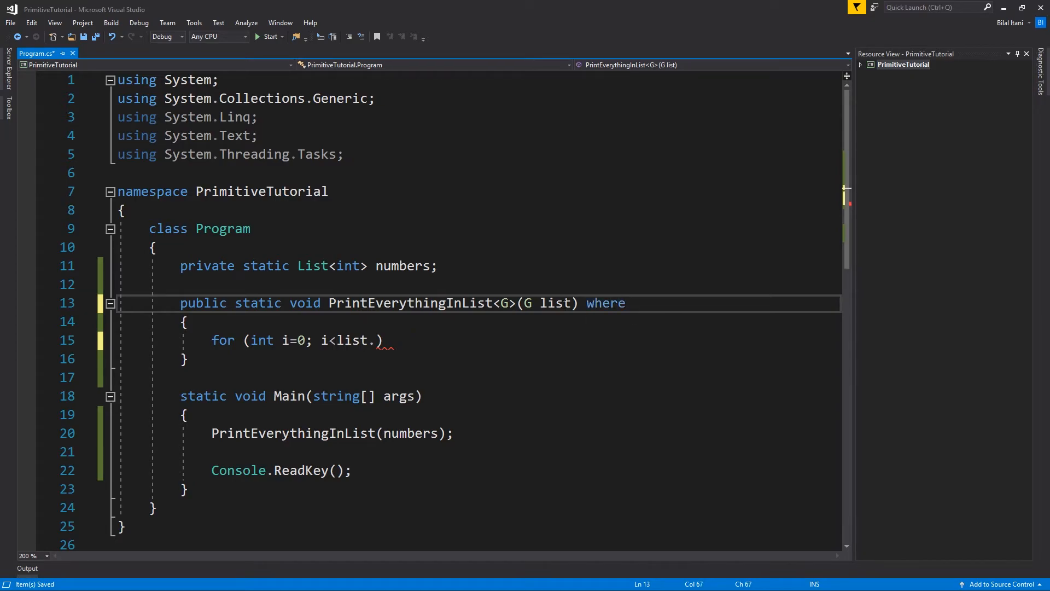
{"action": "type", "text": "G :"}
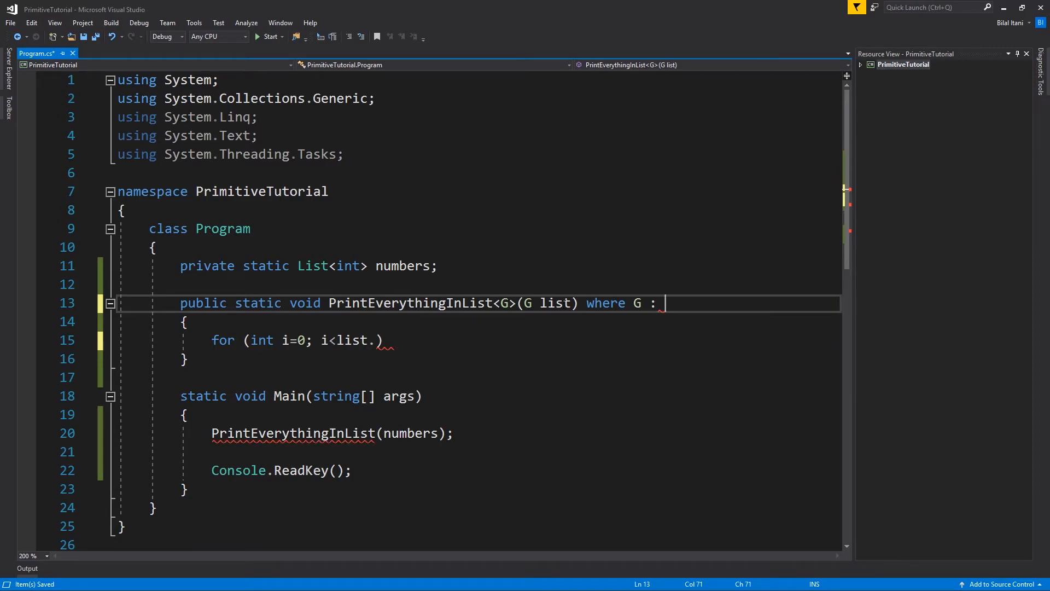
{"action": "type", "text": "IList"}
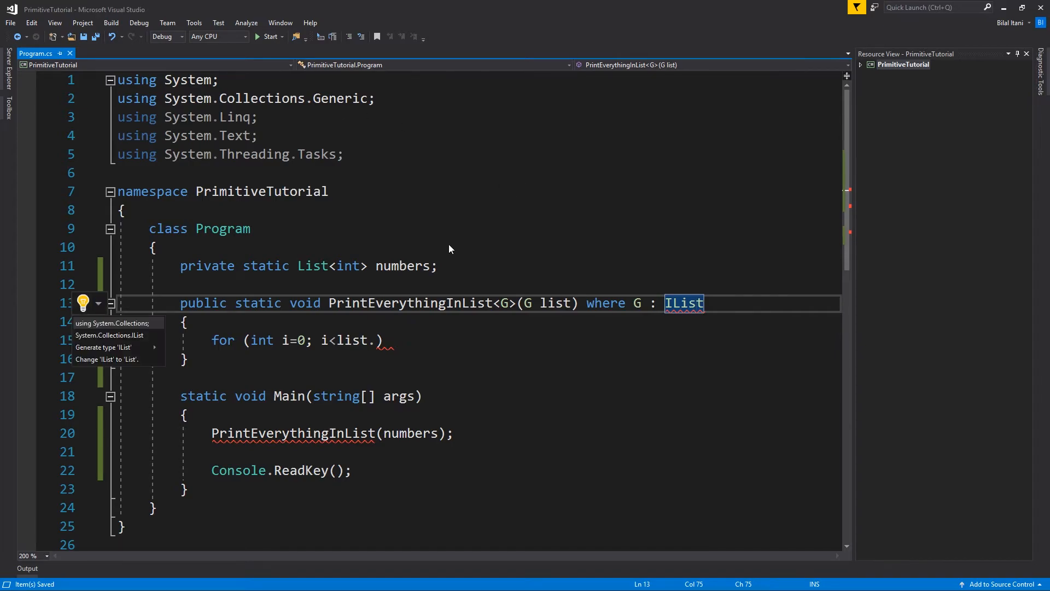
- Import System.Collections and finish the loop header with i<list.Count; i++
{"action": "left_click", "coordinate": [113, 323]}
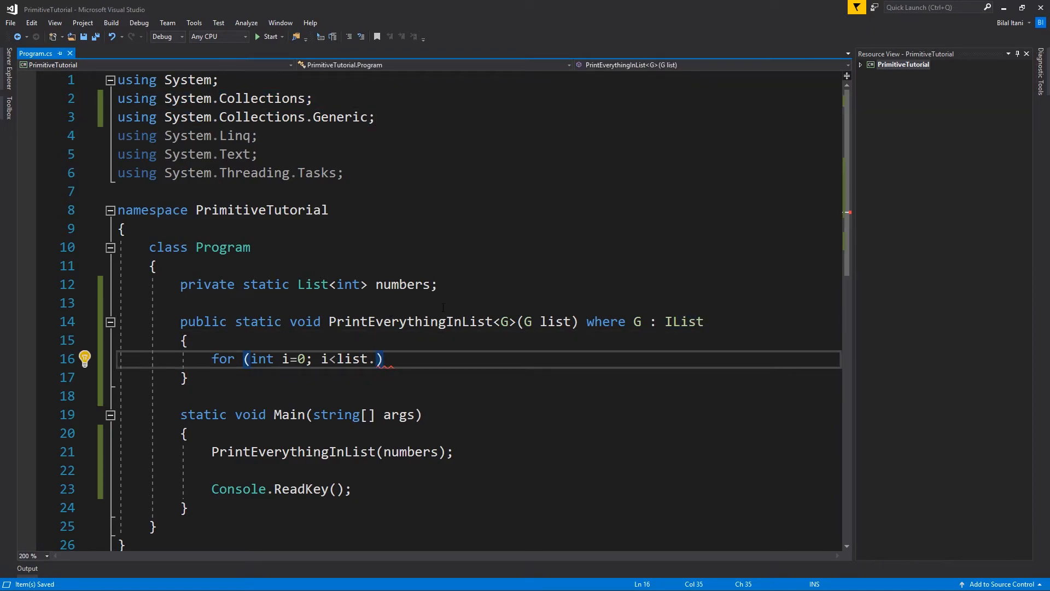
{"action": "type", "text": "Count; i"}
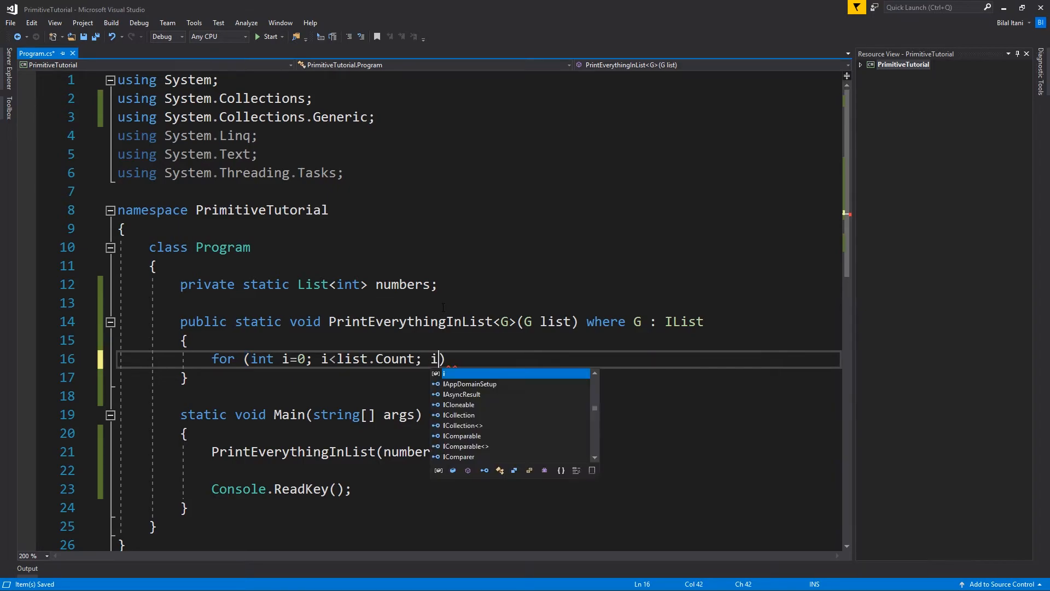
{"action": "type", "text": "++"}
{"action": "type", "text": "{"}
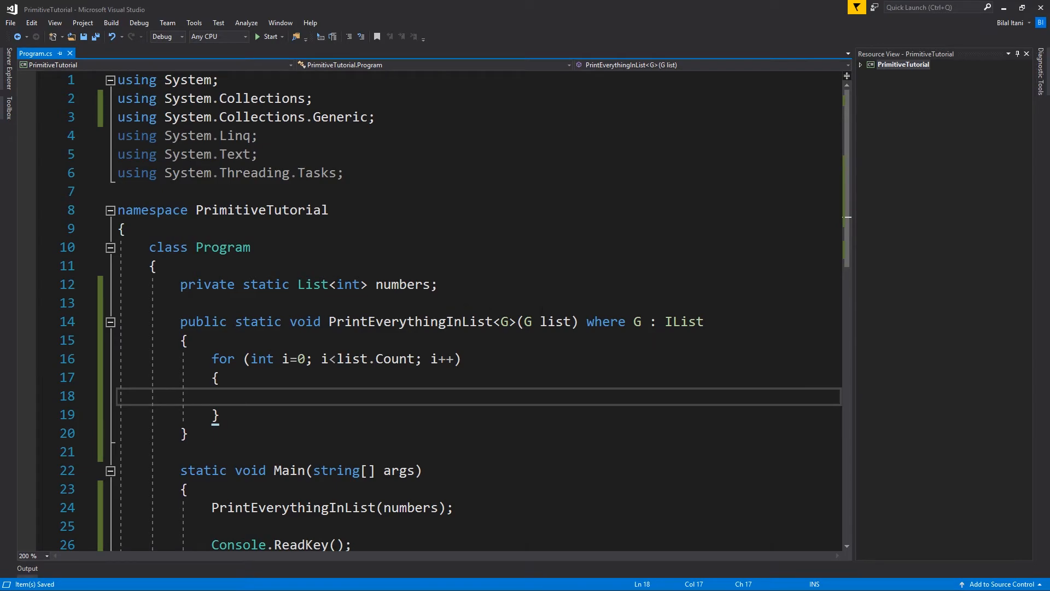
{"action": "scroll", "scroll_direction": "down", "scroll_amount": 3}
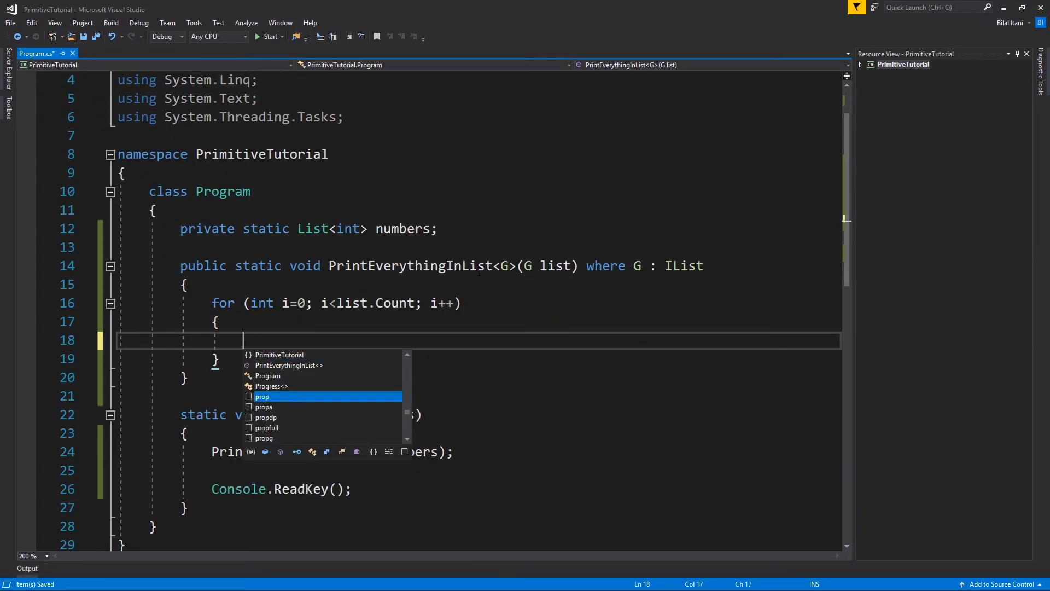
- Print each element with Console.WriteLine(list[i]); in the loop body
{"action": "type", "text": "Console.W"}
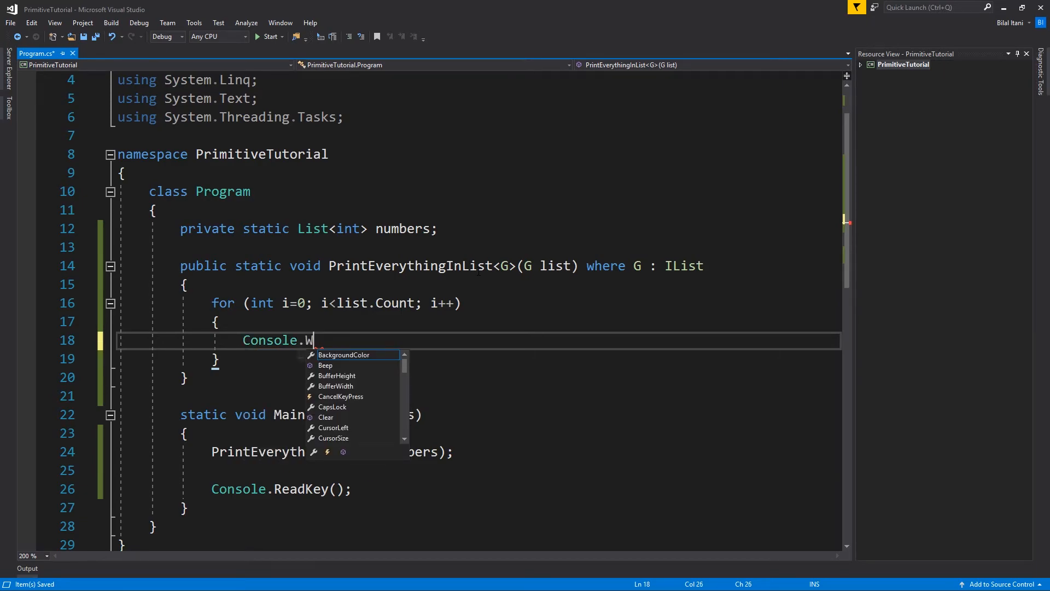
{"action": "type", "text": "riteLine"}
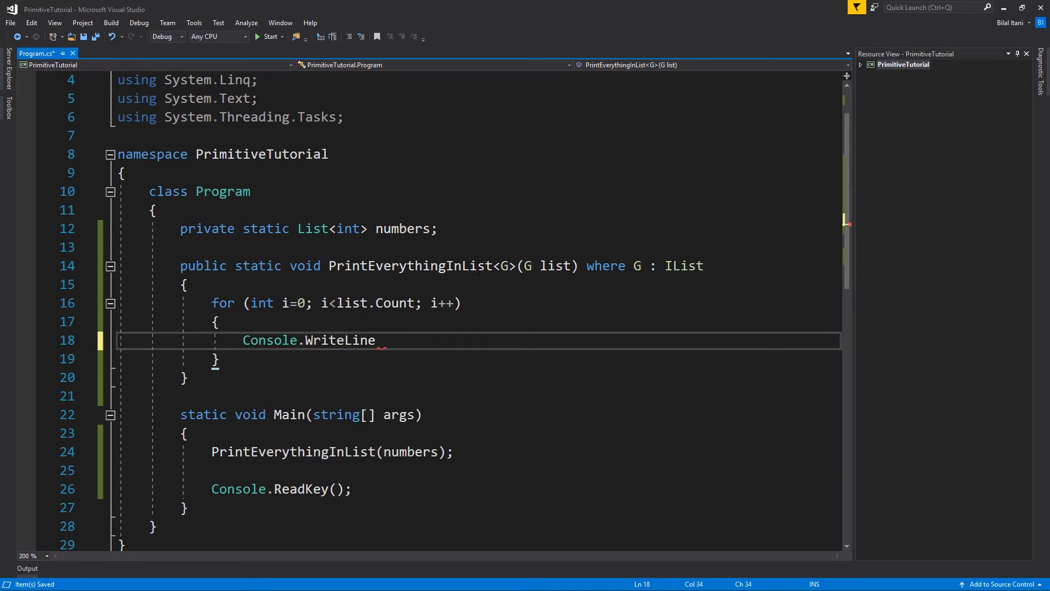
{"action": "type", "text": "(list"}
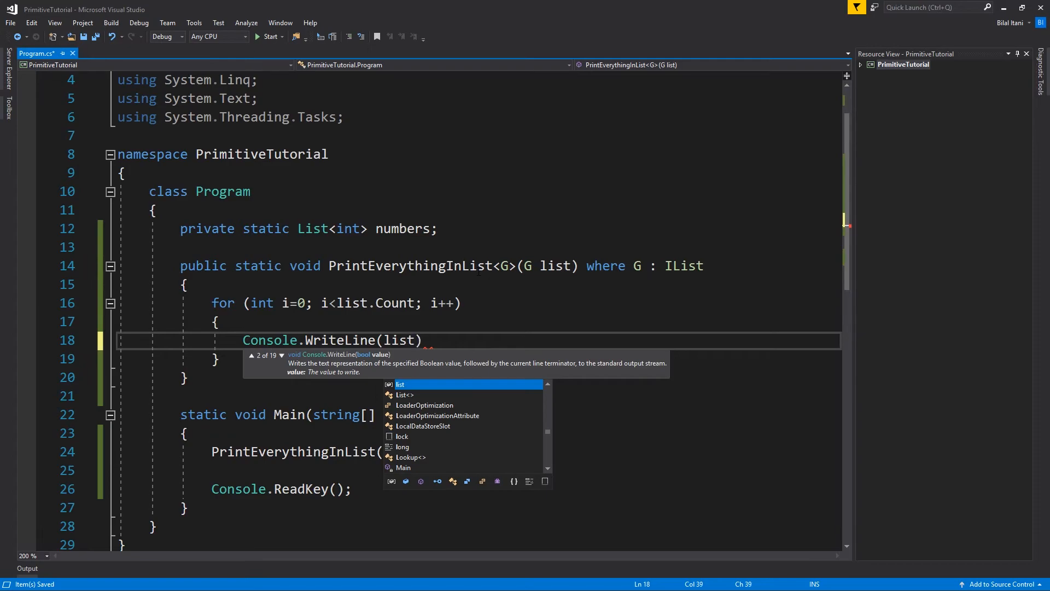
{"action": "type", "text": "[i]"}
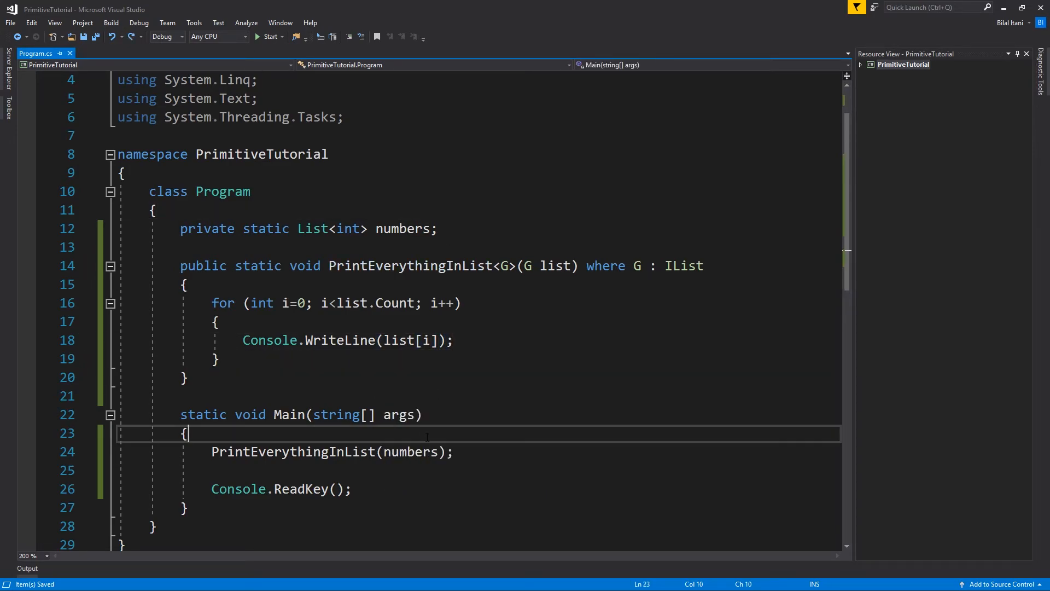
- Change numbers to an int[] initialized with { 1, 2, 3, 4 }
{"action": "double_click", "coordinate": [402, 228]}
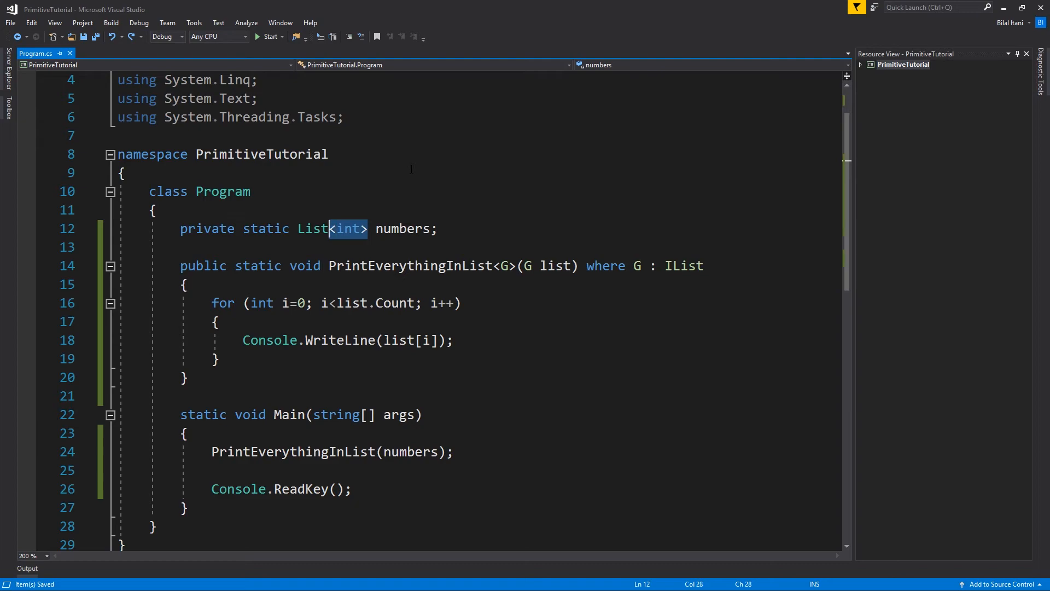
{"action": "type", "text": "int[]"}
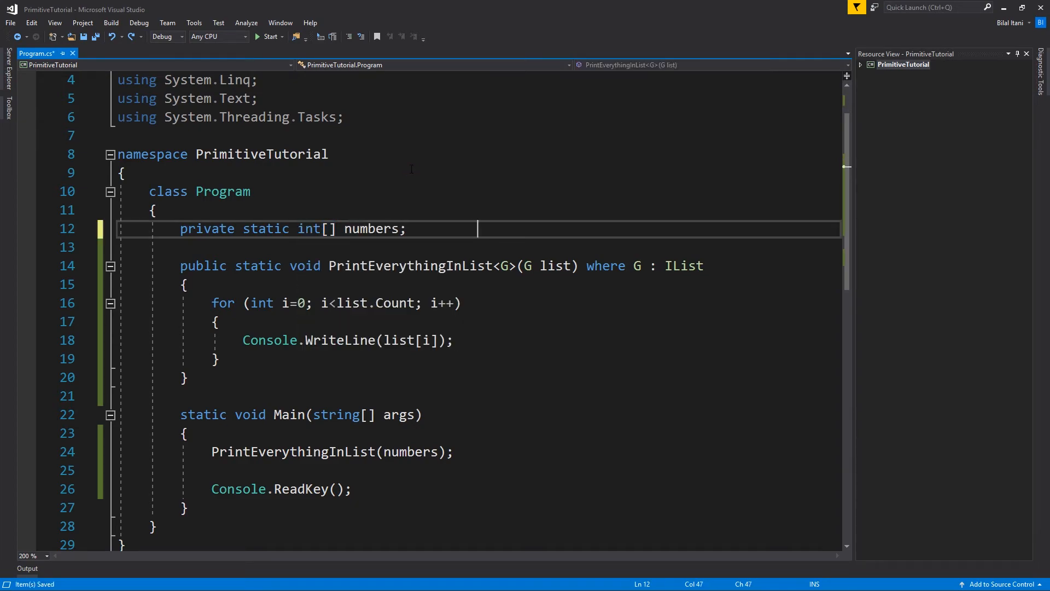
{"action": "type", "text": "= {"}
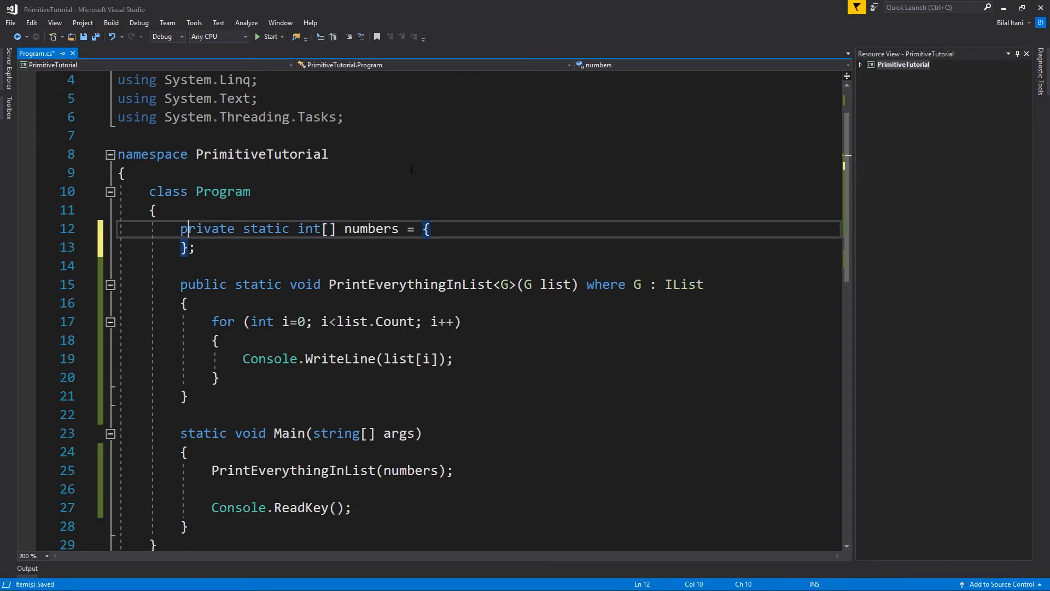
{"action": "key", "text": "enter"}
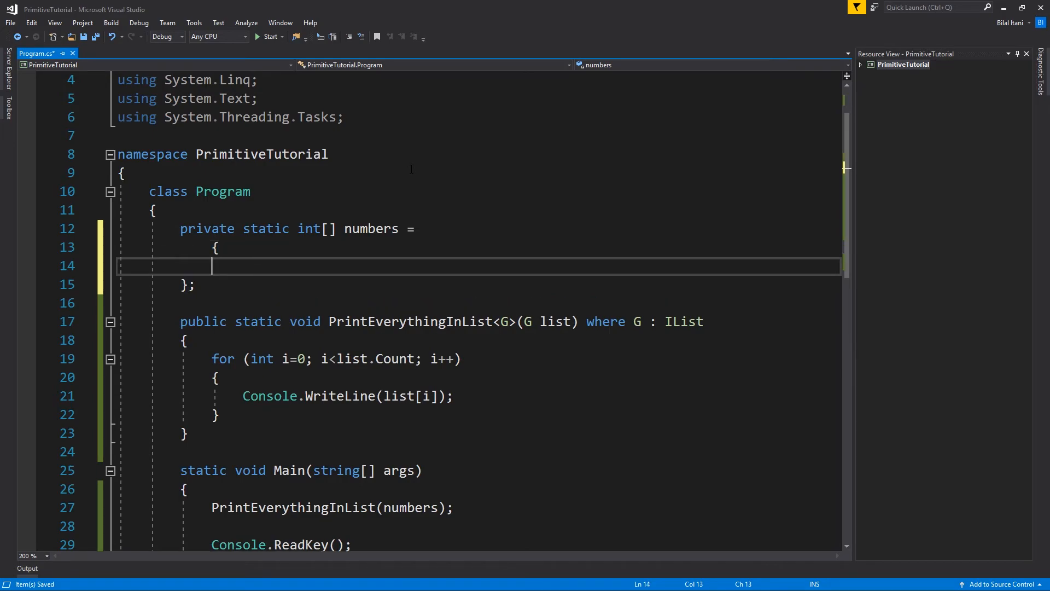
{"action": "key", "text": "Backspace"}
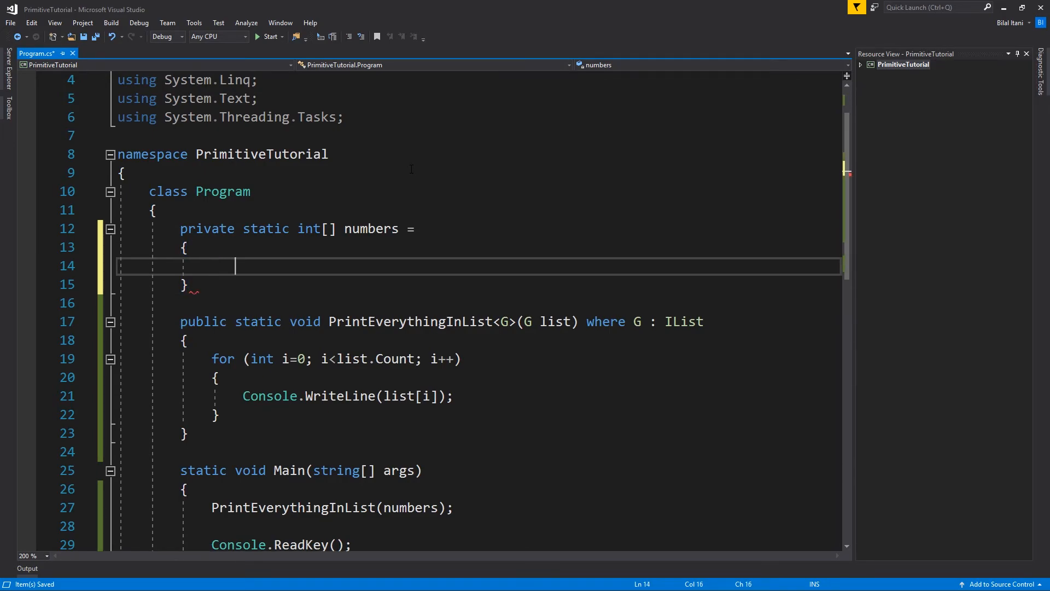
{"action": "type", "text": "1"}
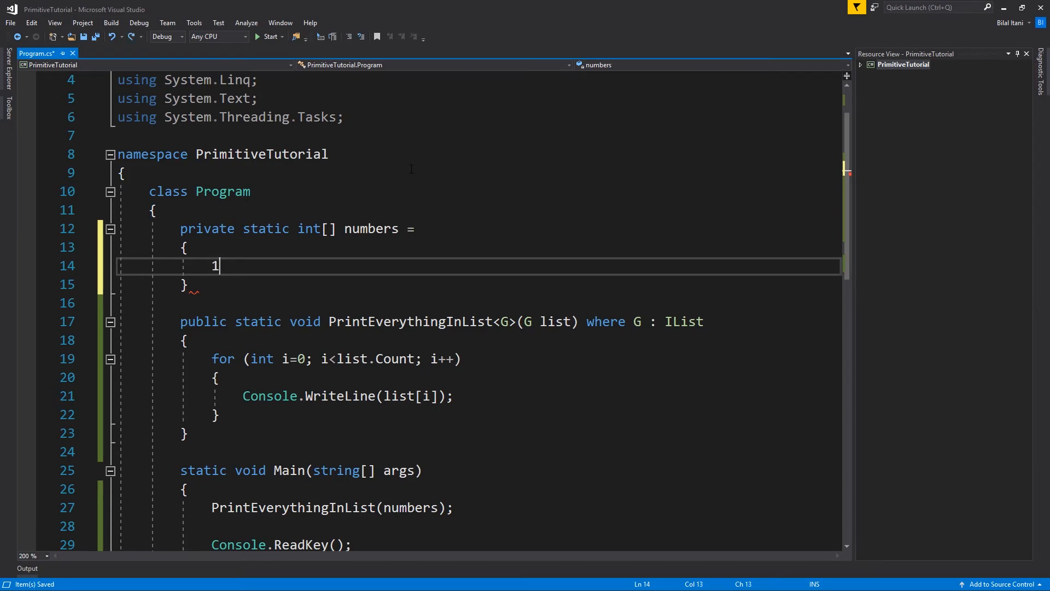
{"action": "type", "text": ", 2, 3, 4"}
{"action": "left_click", "coordinate": [479, 284]}
{"action": "type", "text": ";"}
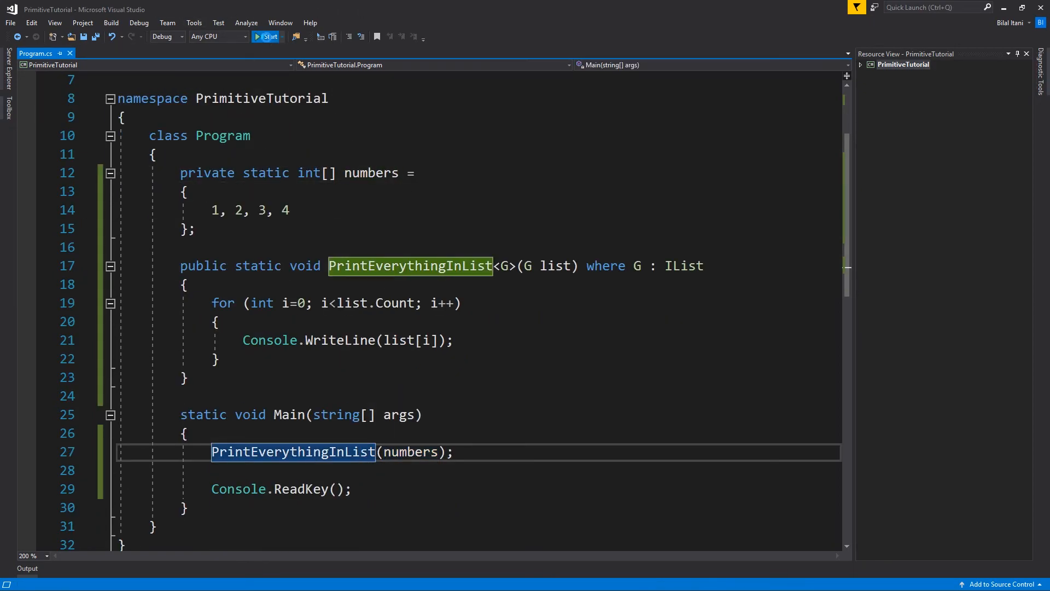
- Run the program to print the numbers, then stop debugging
{"action": "left_click", "coordinate": [267, 37]}
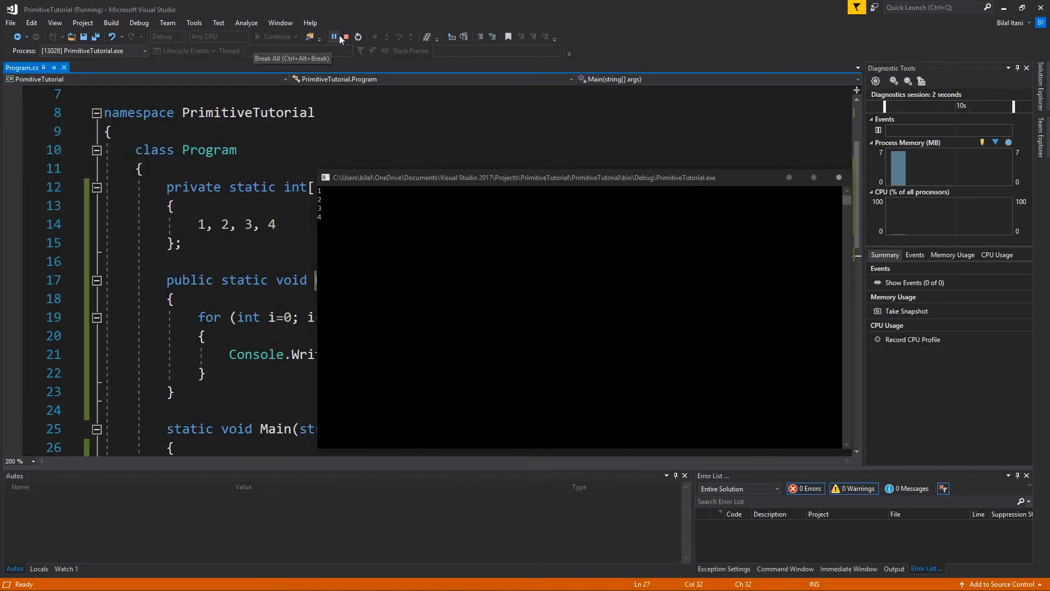
{"action": "left_click", "coordinate": [347, 37]}
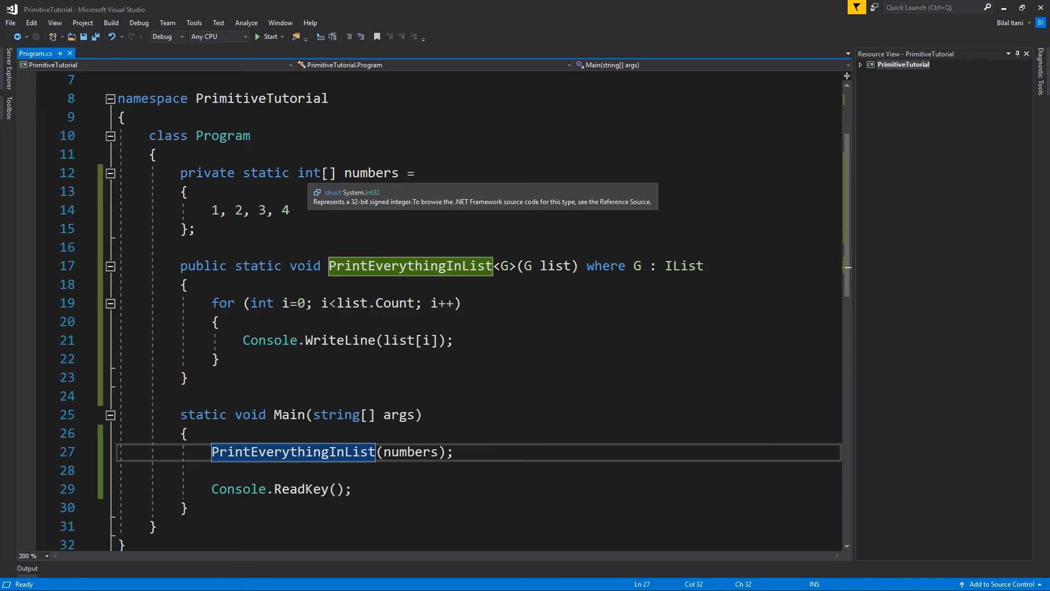
- Change numbers to a string[] holding "hi", "my", "name", "is"
{"action": "type", "text": "string"}
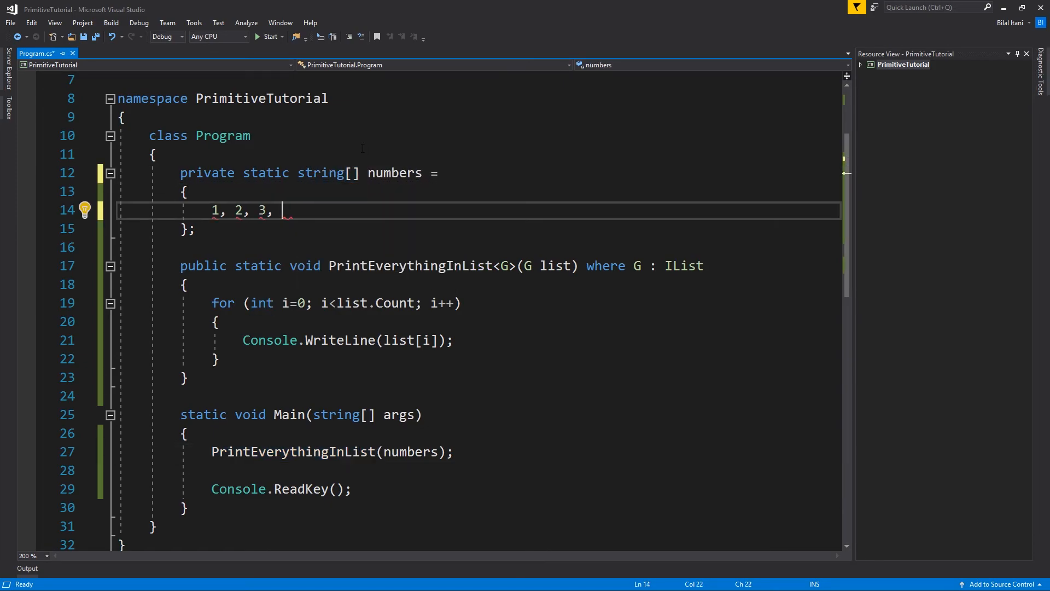
{"action": "type", "text": "\"hi\""}
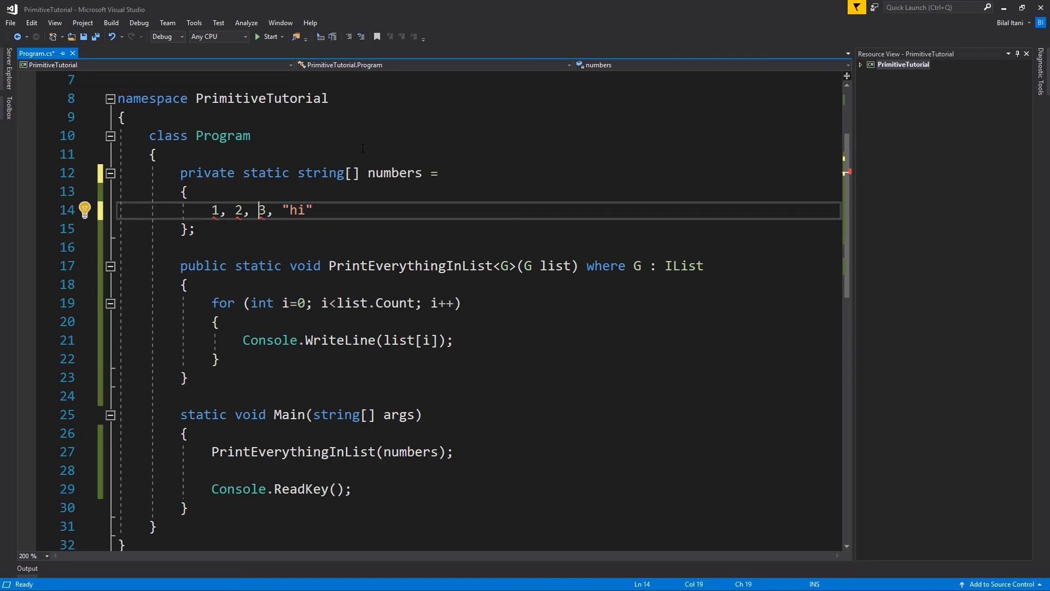
{"action": "type", "text": "\"hi\""}
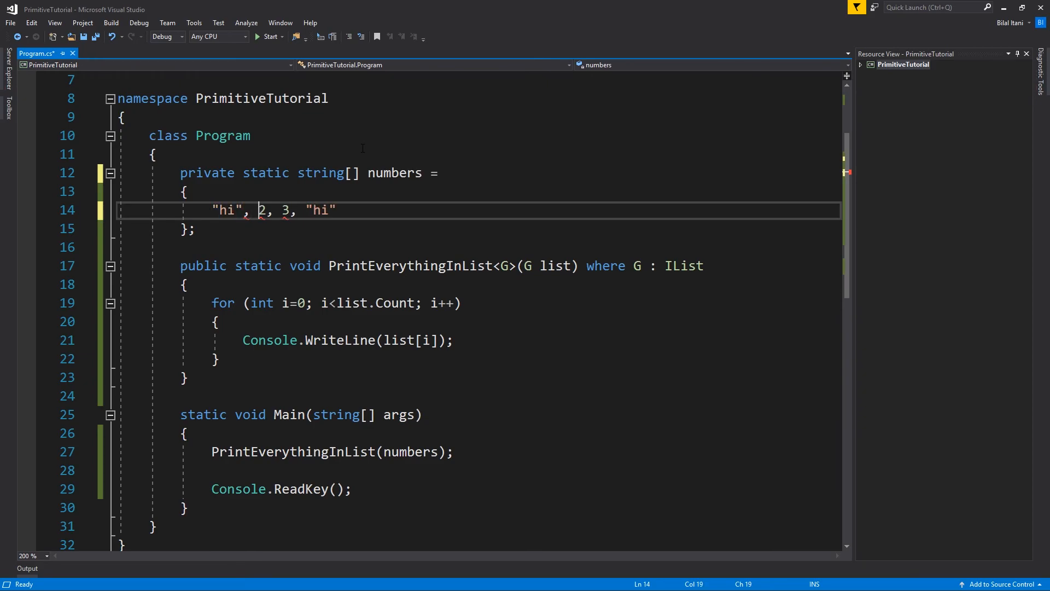
{"action": "type", "text": "\"hi\""}
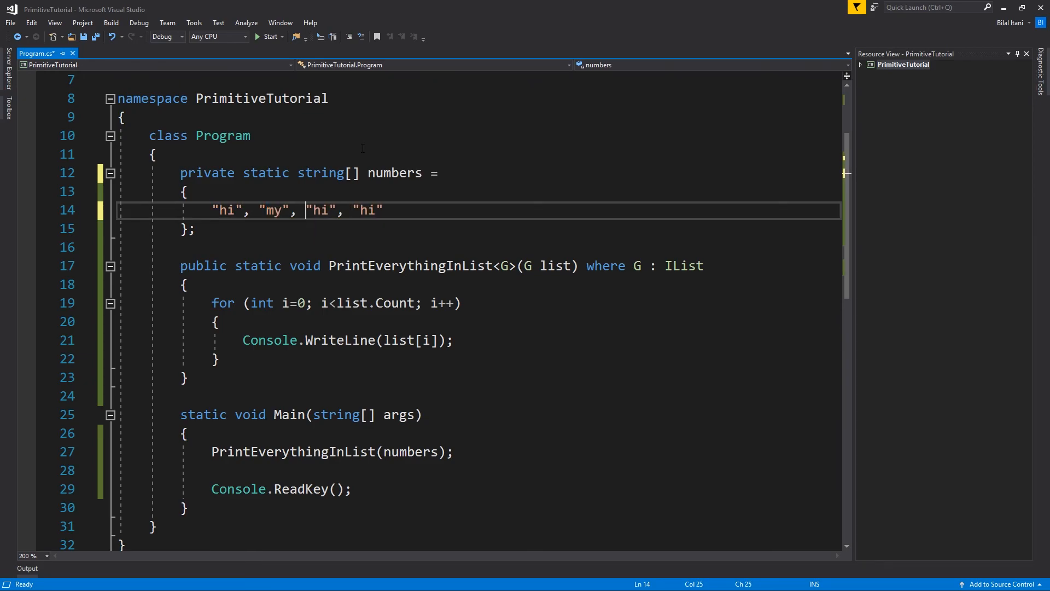
{"action": "type", "text": "name"}
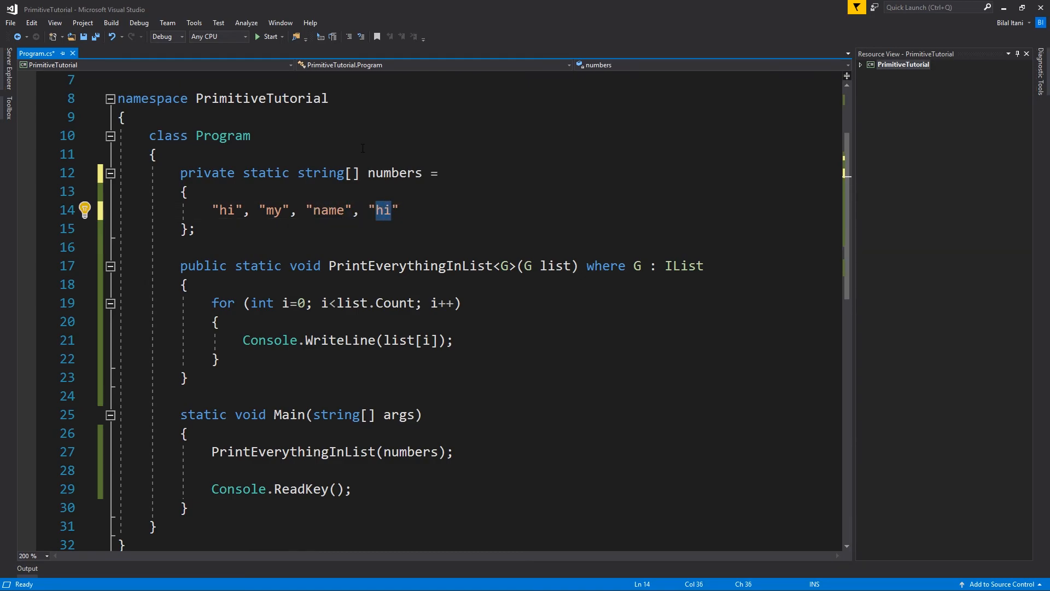
{"action": "type", "text": "is"}
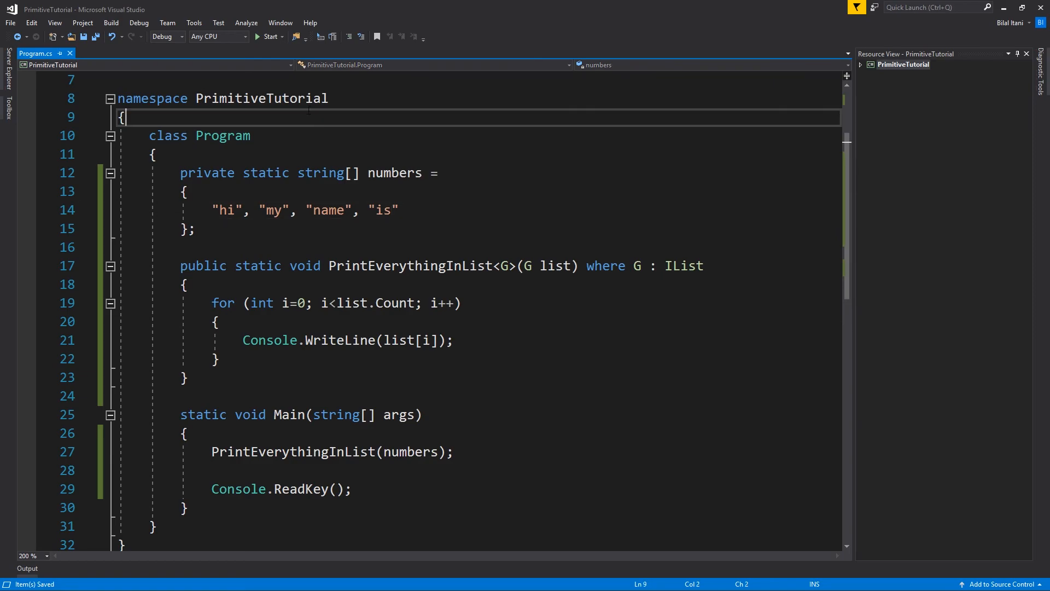
- Run the program so the console prints hi, my, name, is on separate lines
{"action": "left_click", "coordinate": [270, 36]}
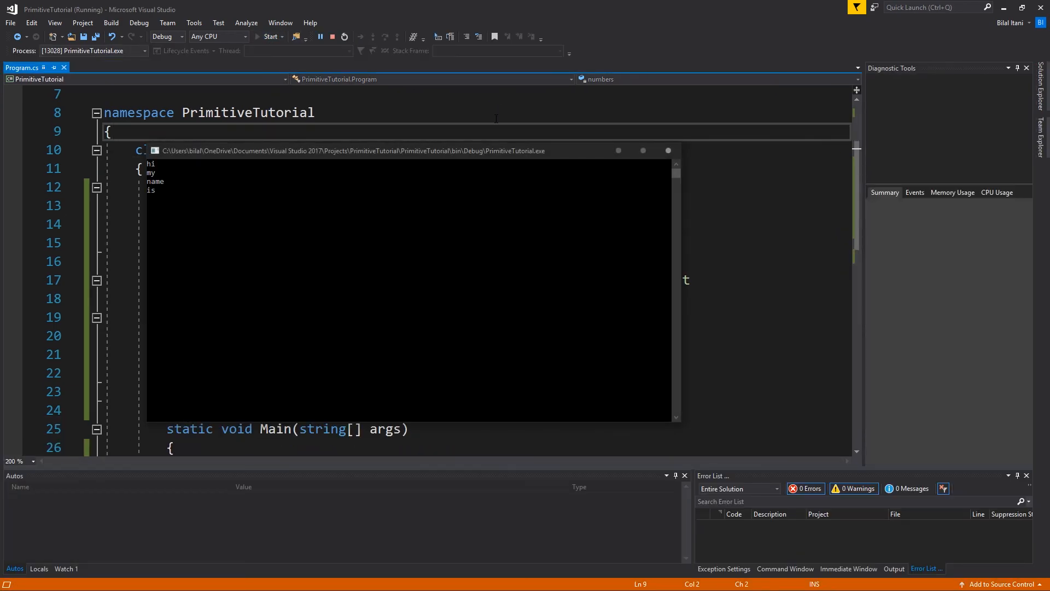
{"action": "left_click", "coordinate": [320, 36]}
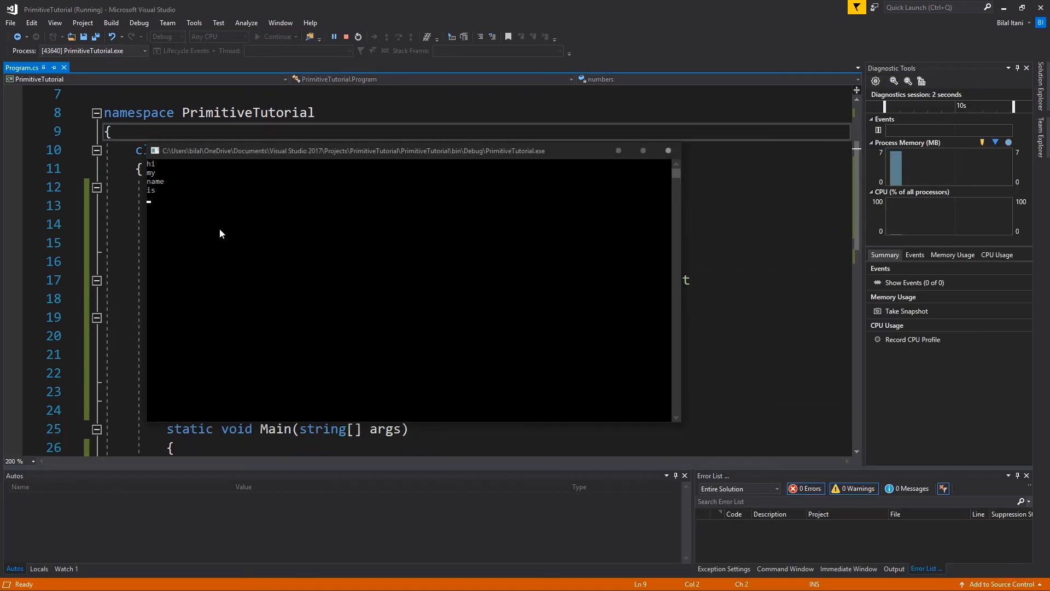